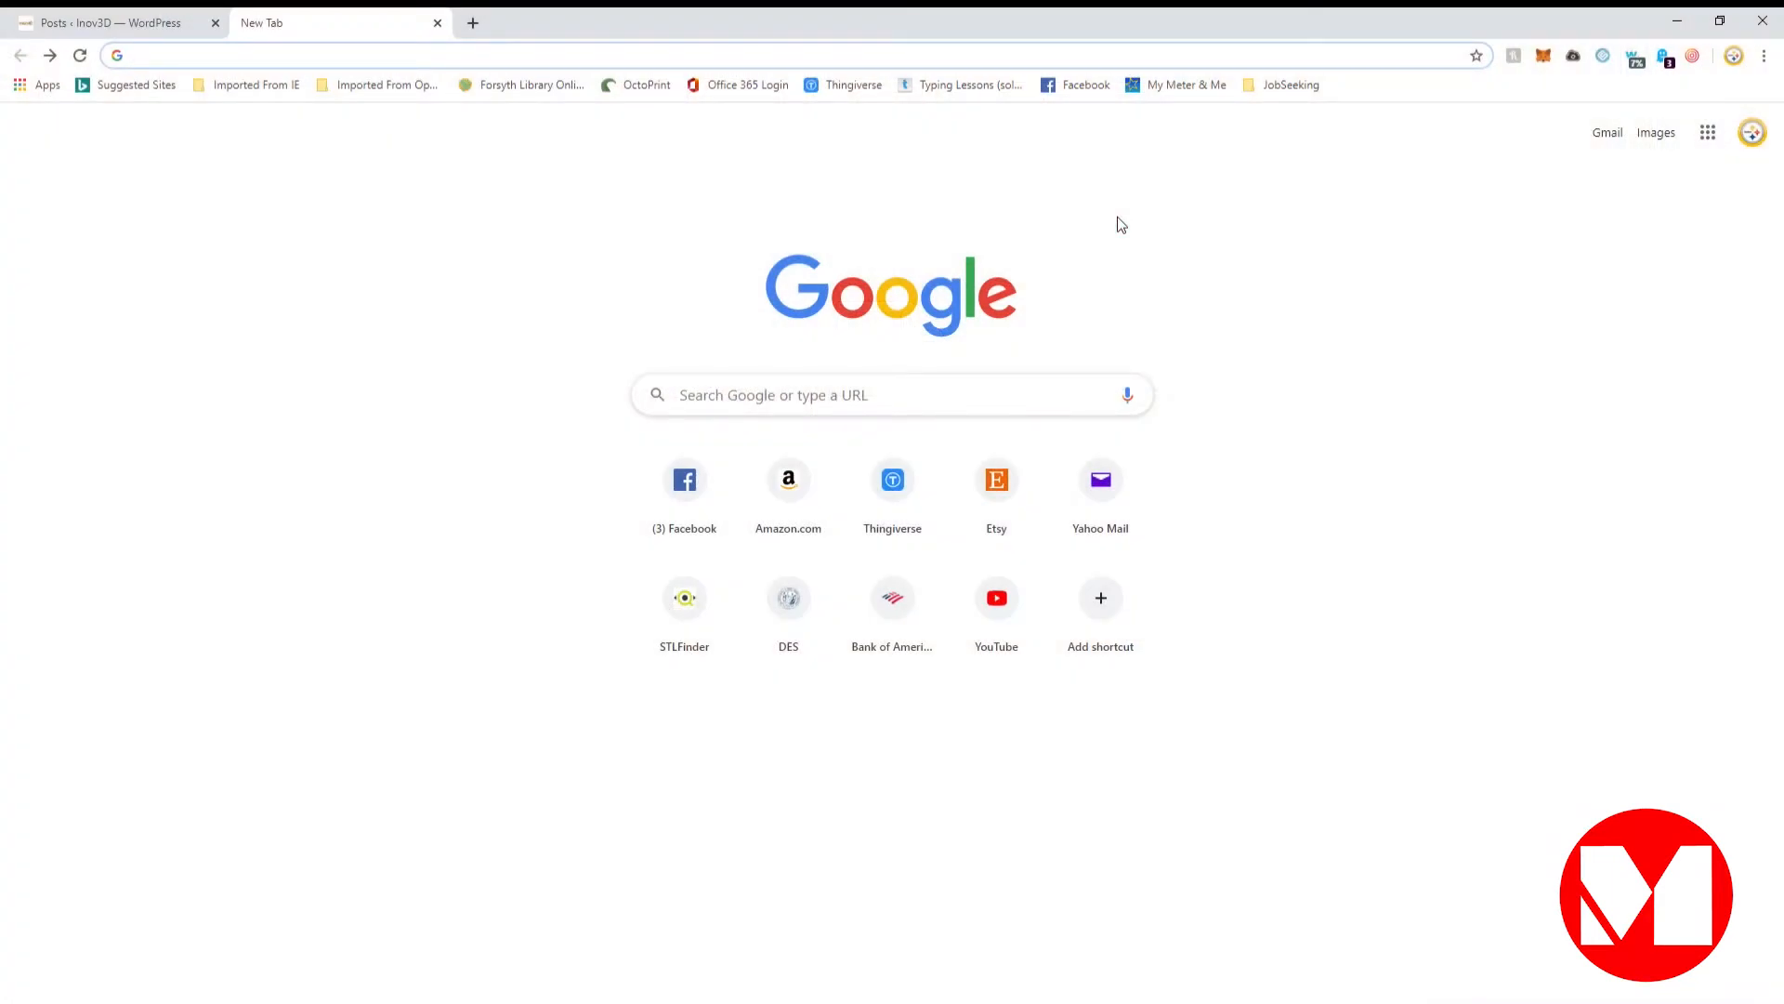
# Step: Go to autodesk.com from the new tab's address bar
pyautogui.write('ww')
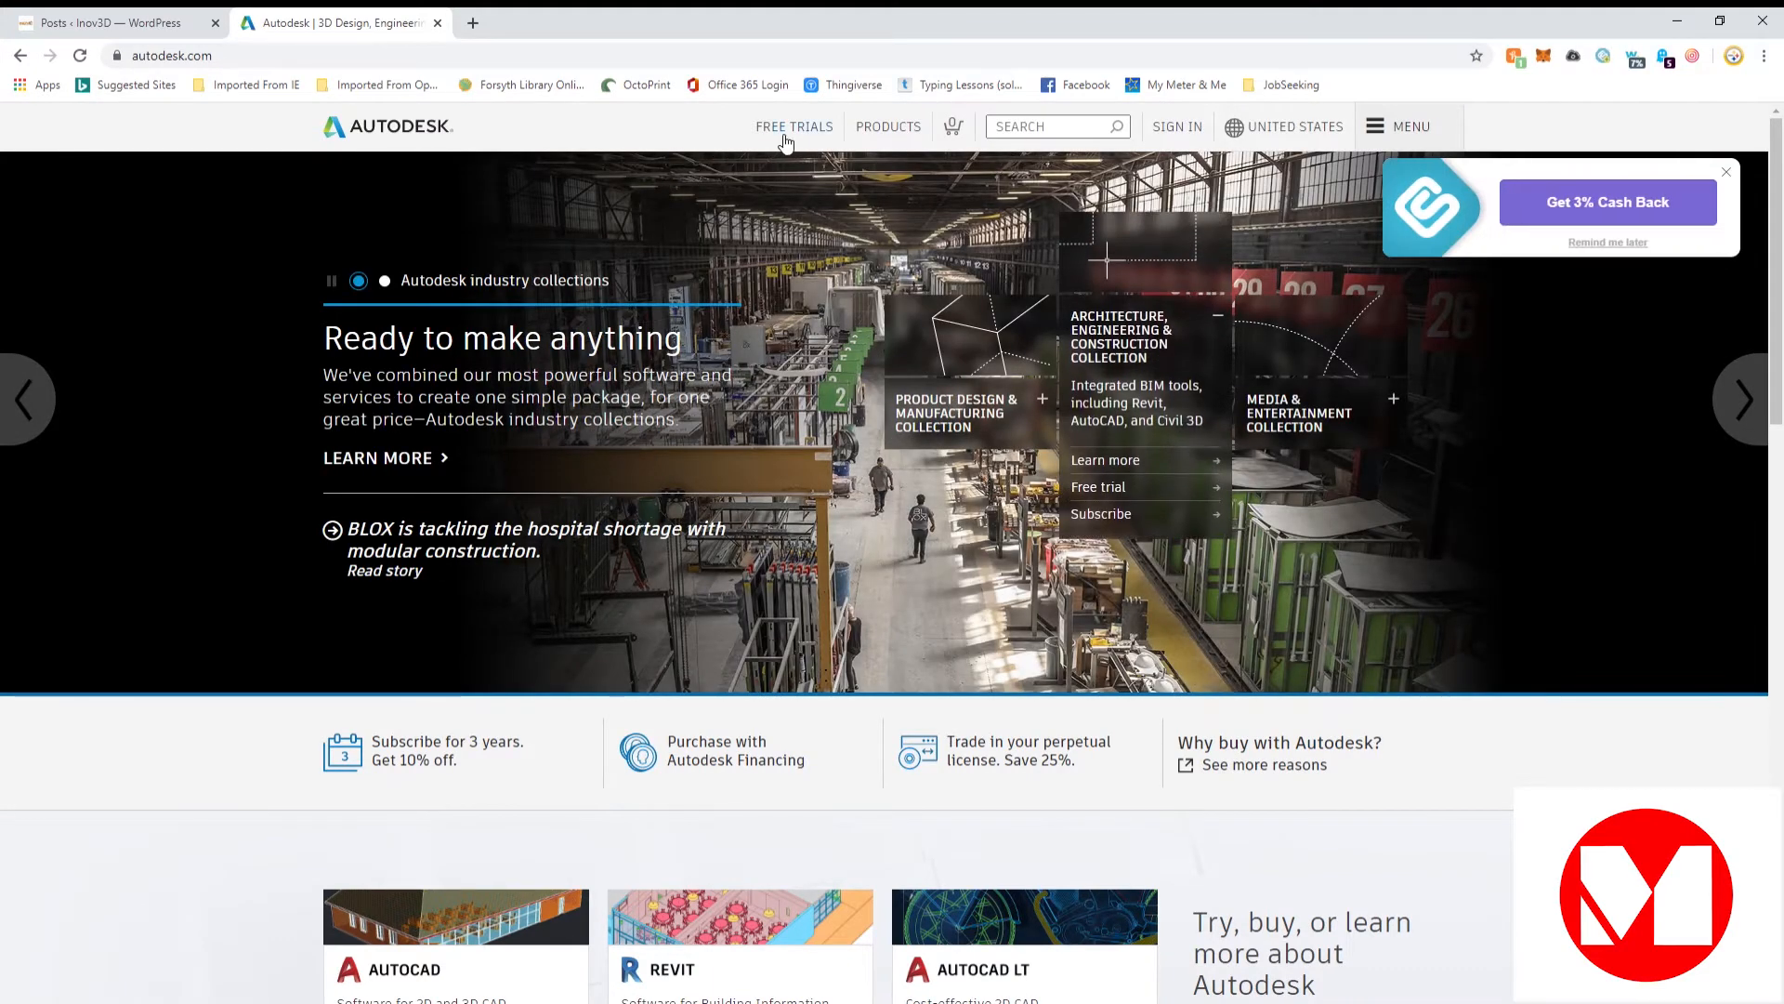
# Step: Browse the Free Trials product grid down to the Fusion 360 entry
pyautogui.click(794, 126)
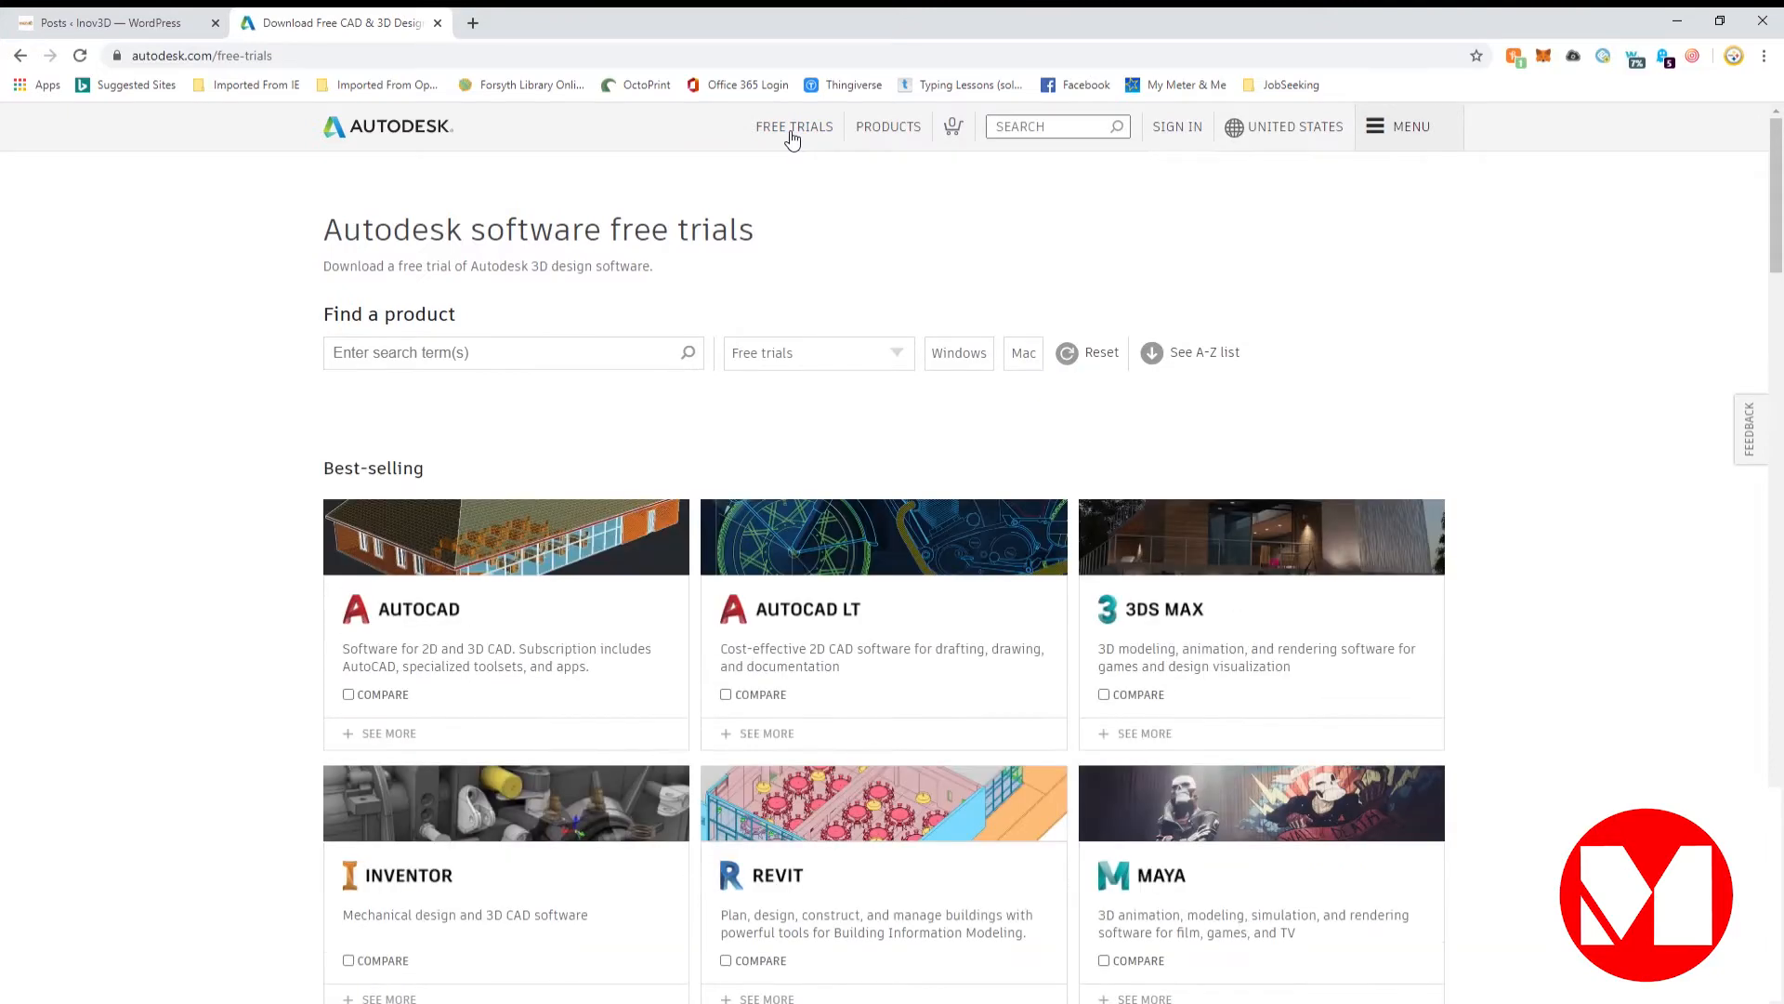
pyautogui.scroll(-3)
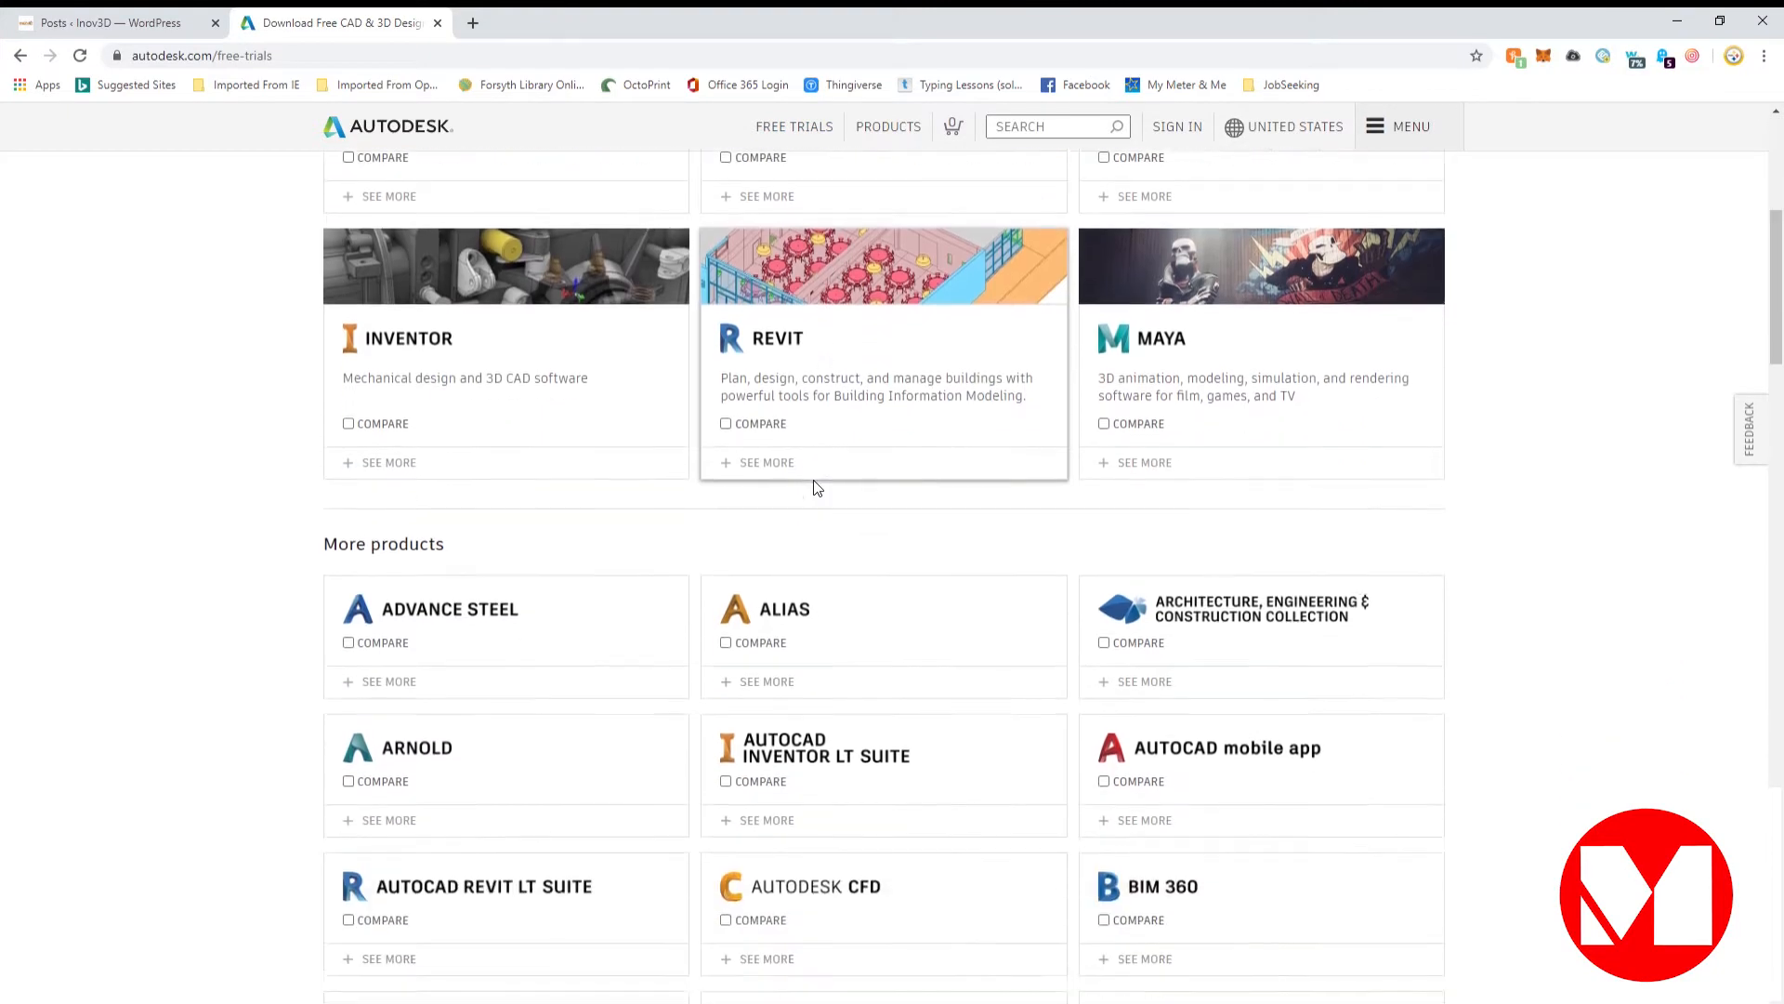
pyautogui.scroll(-3)
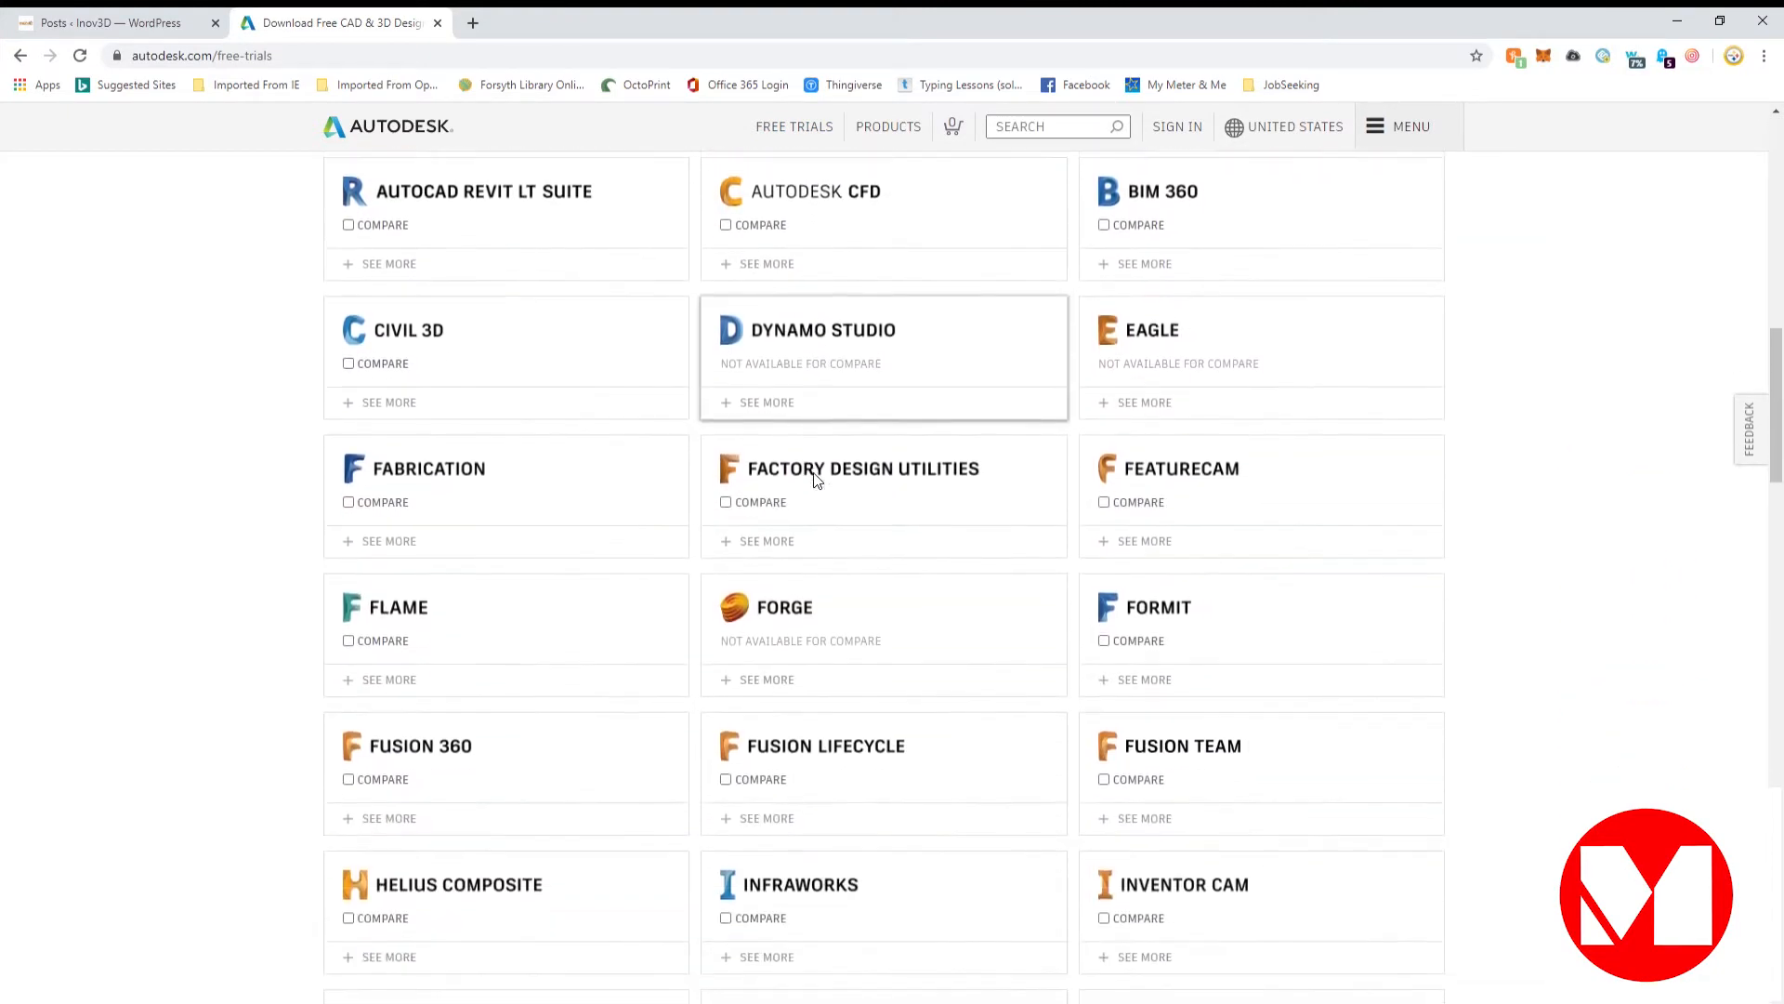
pyautogui.scroll(-3)
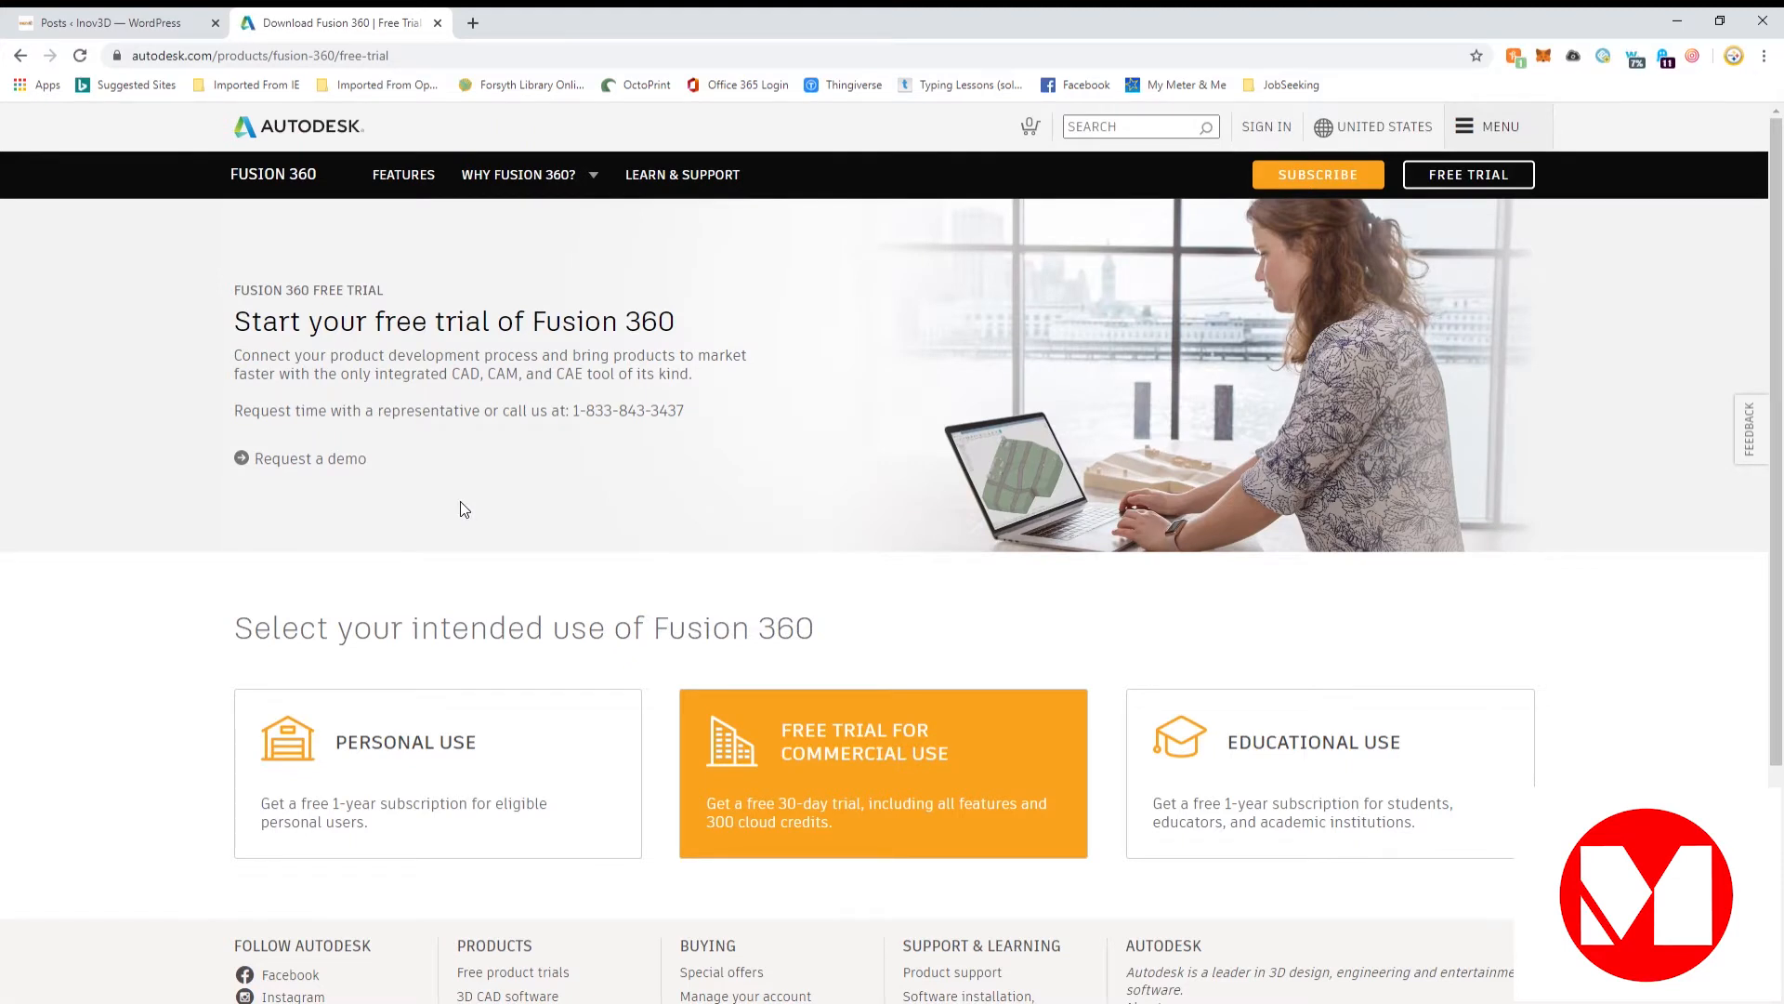
pyautogui.moveTo(456, 771)
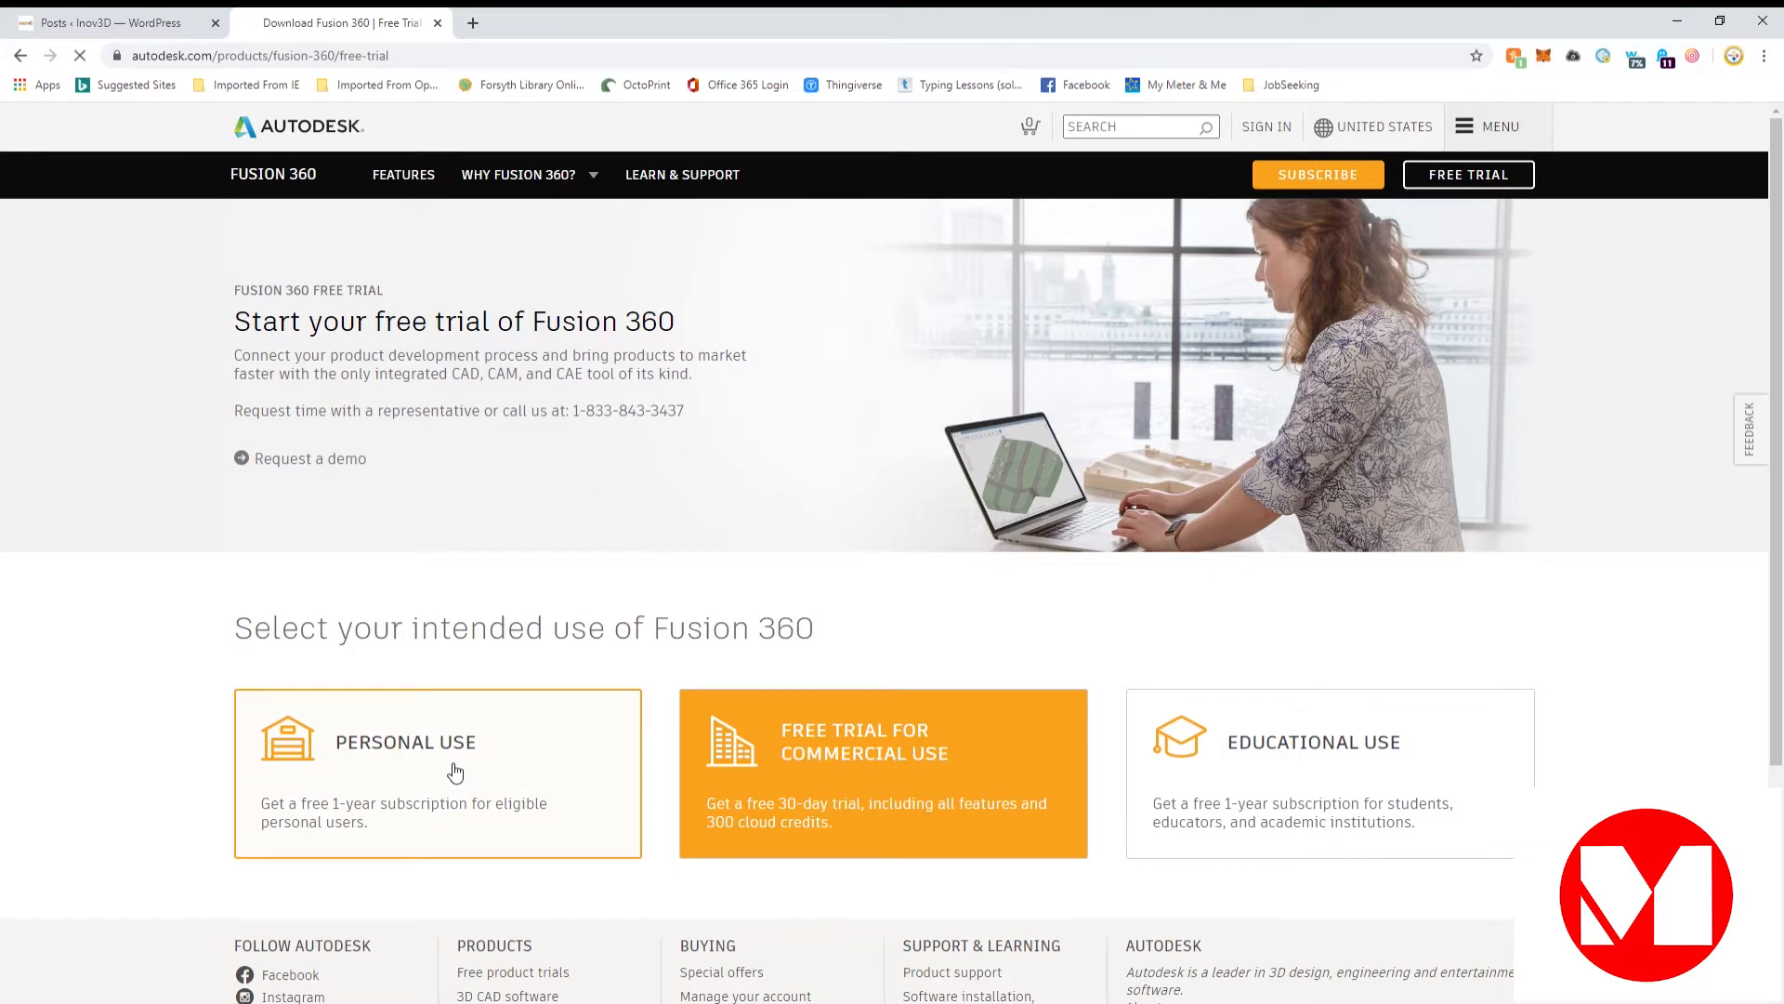
# Step: Choose Personal Use, review the qualification details, and proceed with Get Started
pyautogui.click(455, 772)
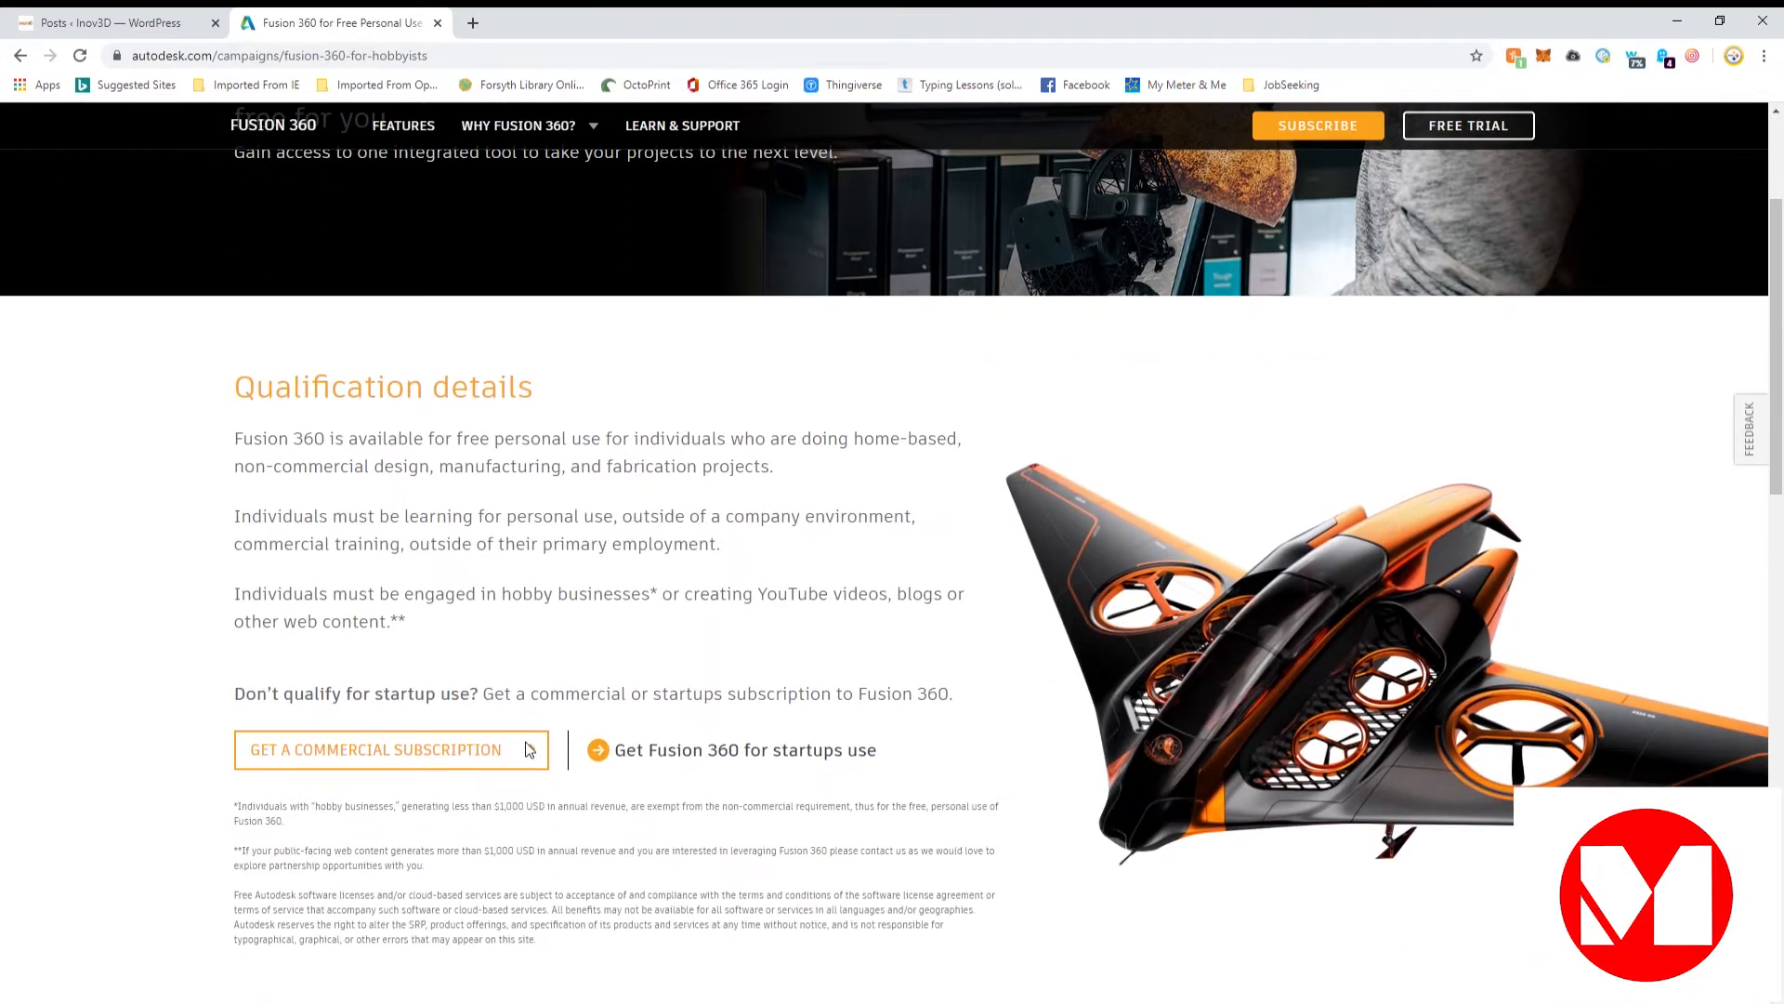
pyautogui.scroll(-3)
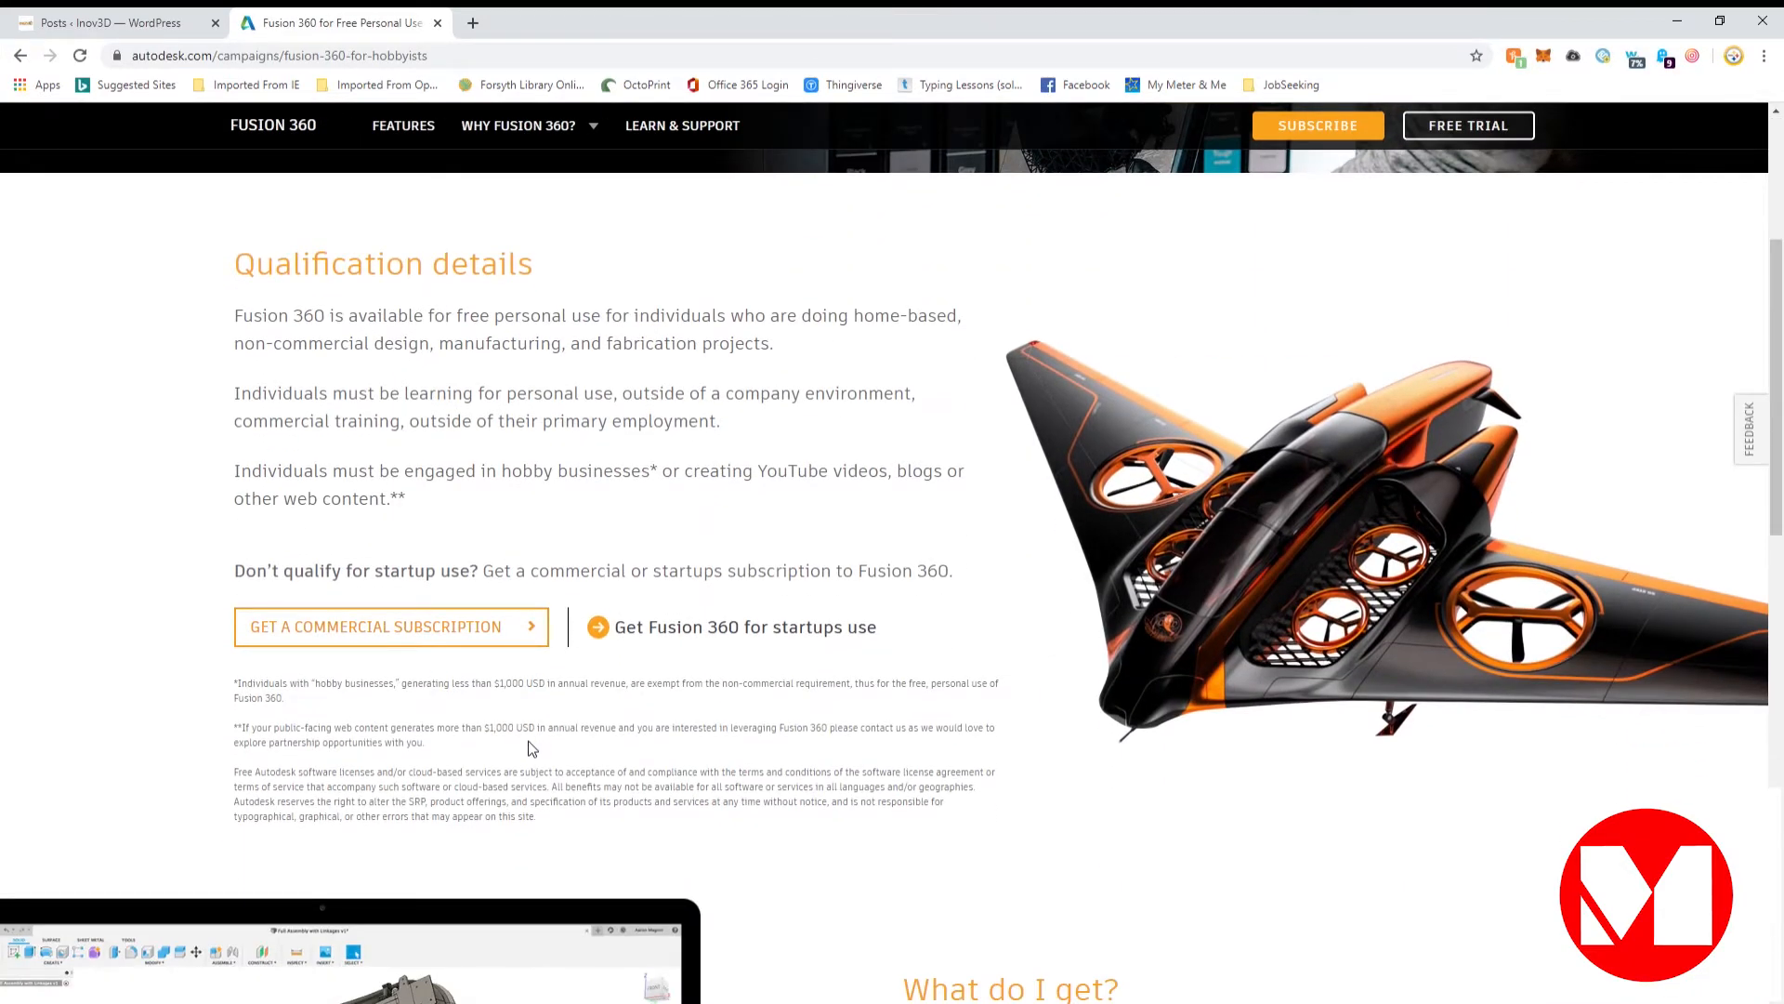
pyautogui.scroll(-3)
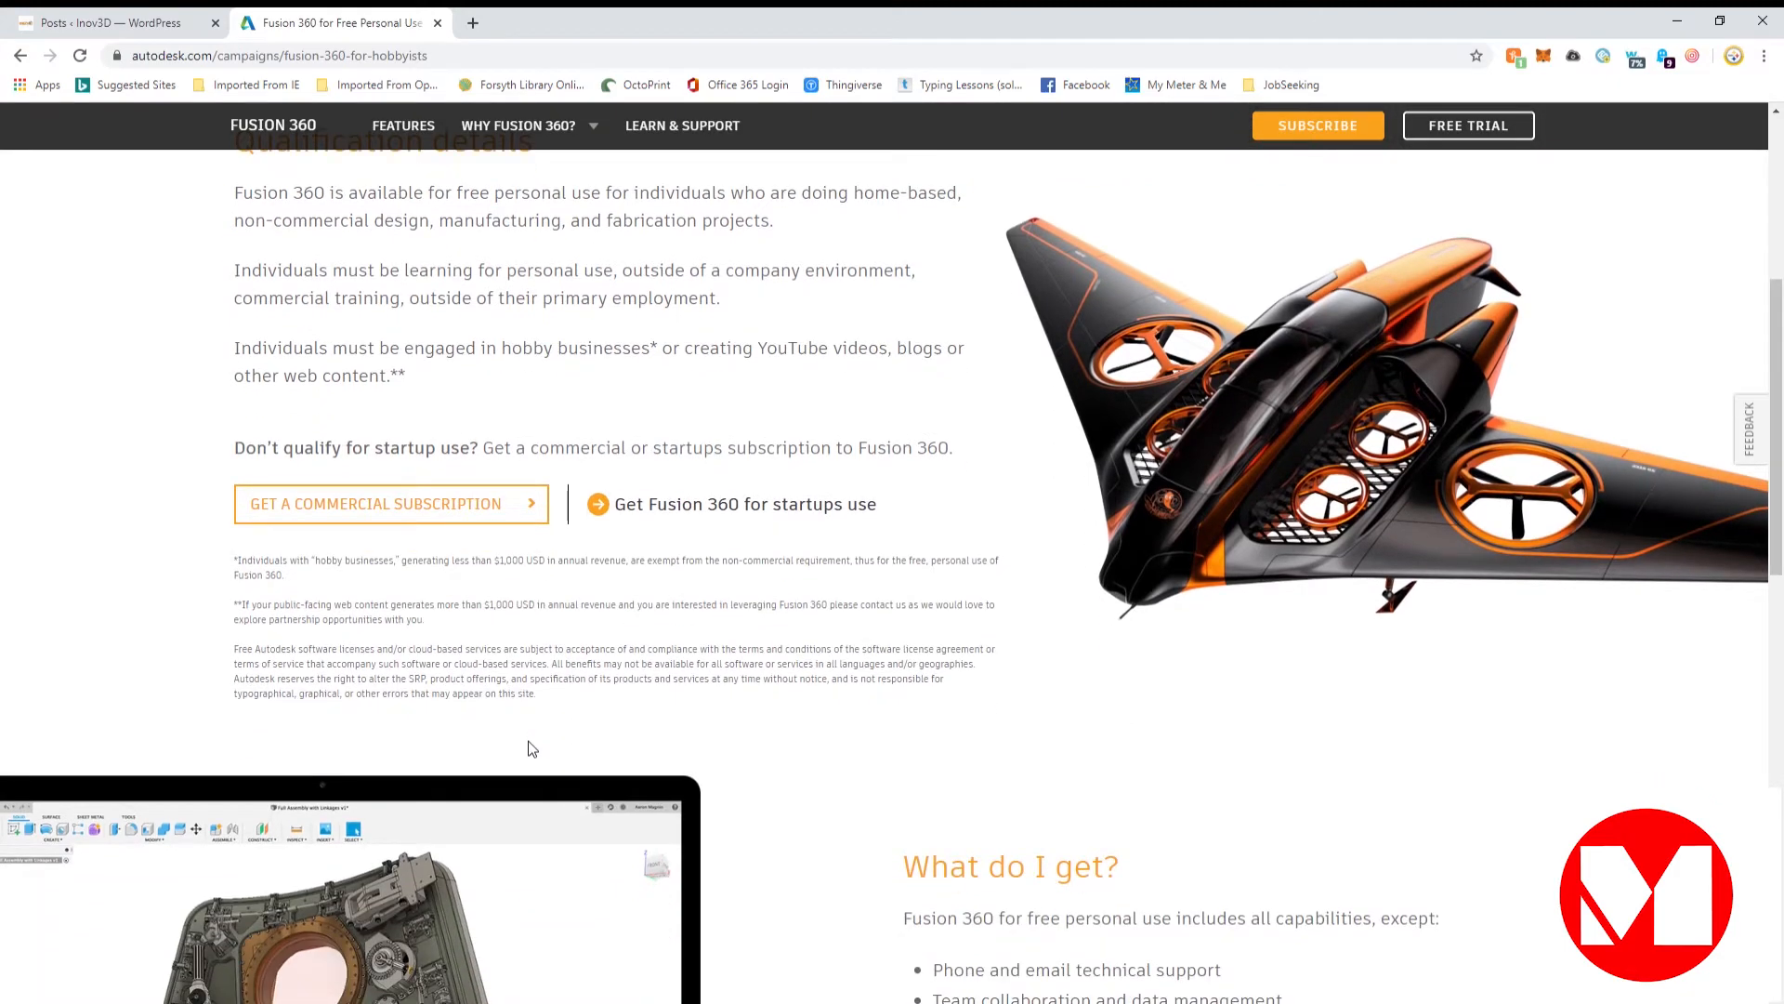
pyautogui.moveTo(541, 725)
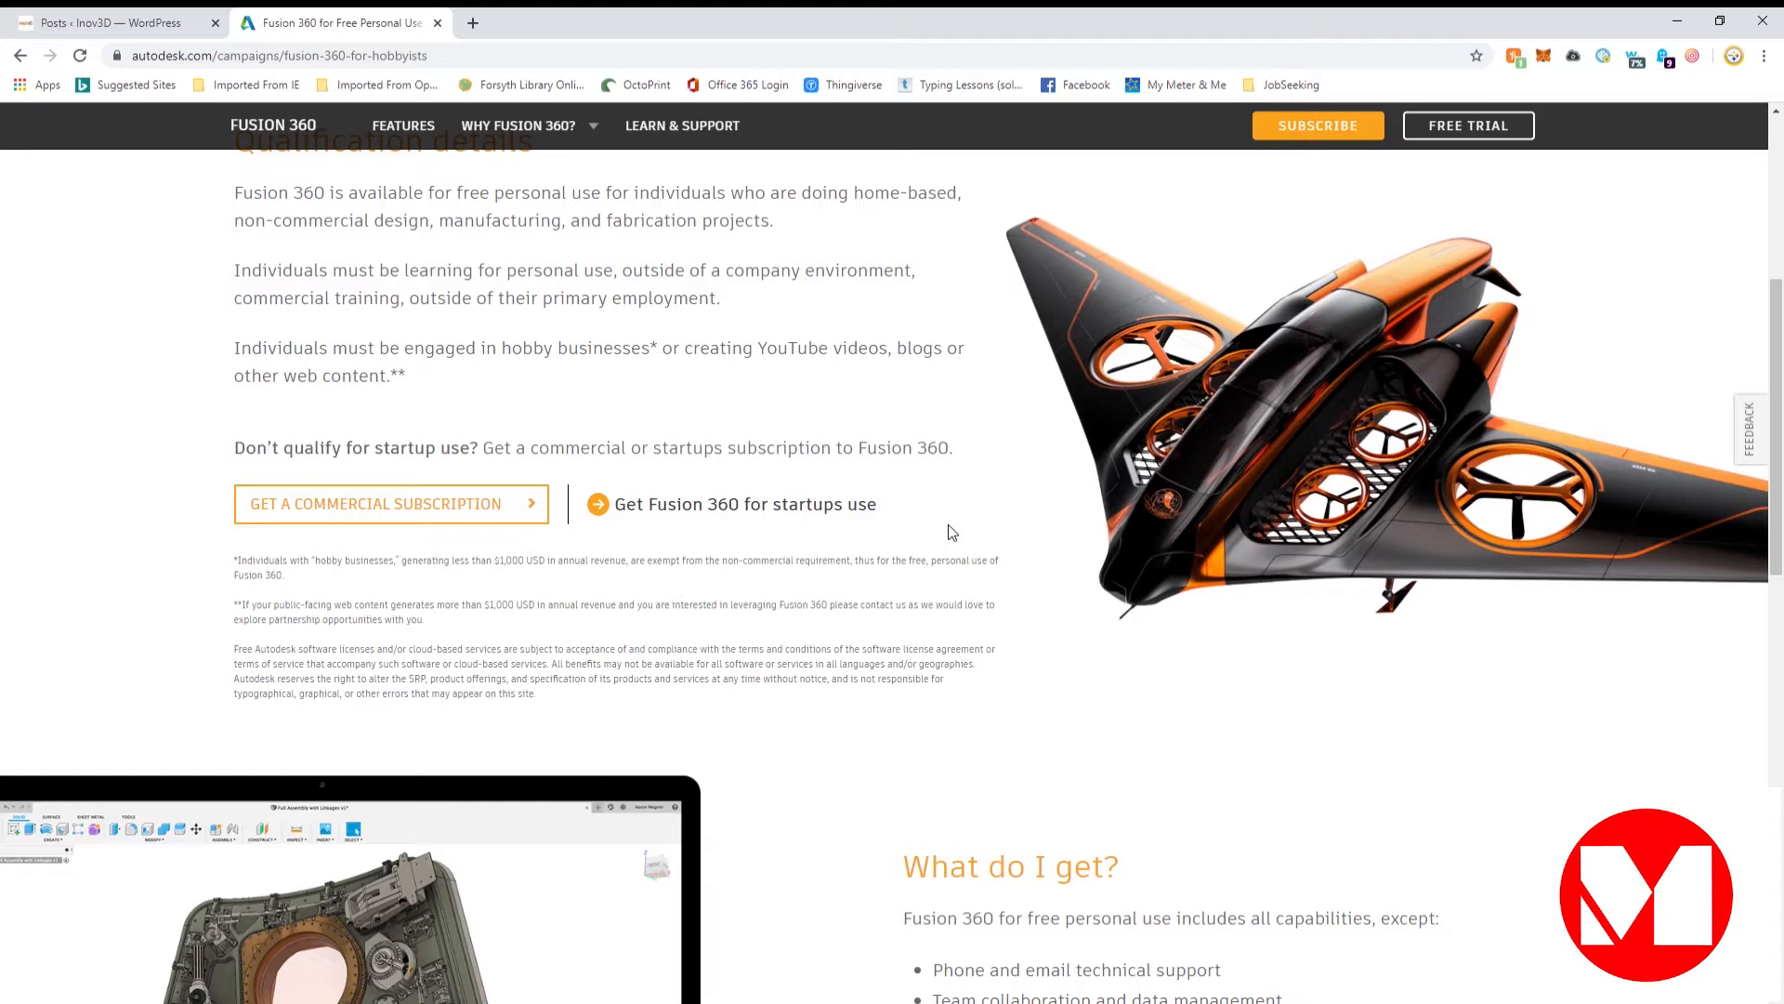
pyautogui.scroll(-3)
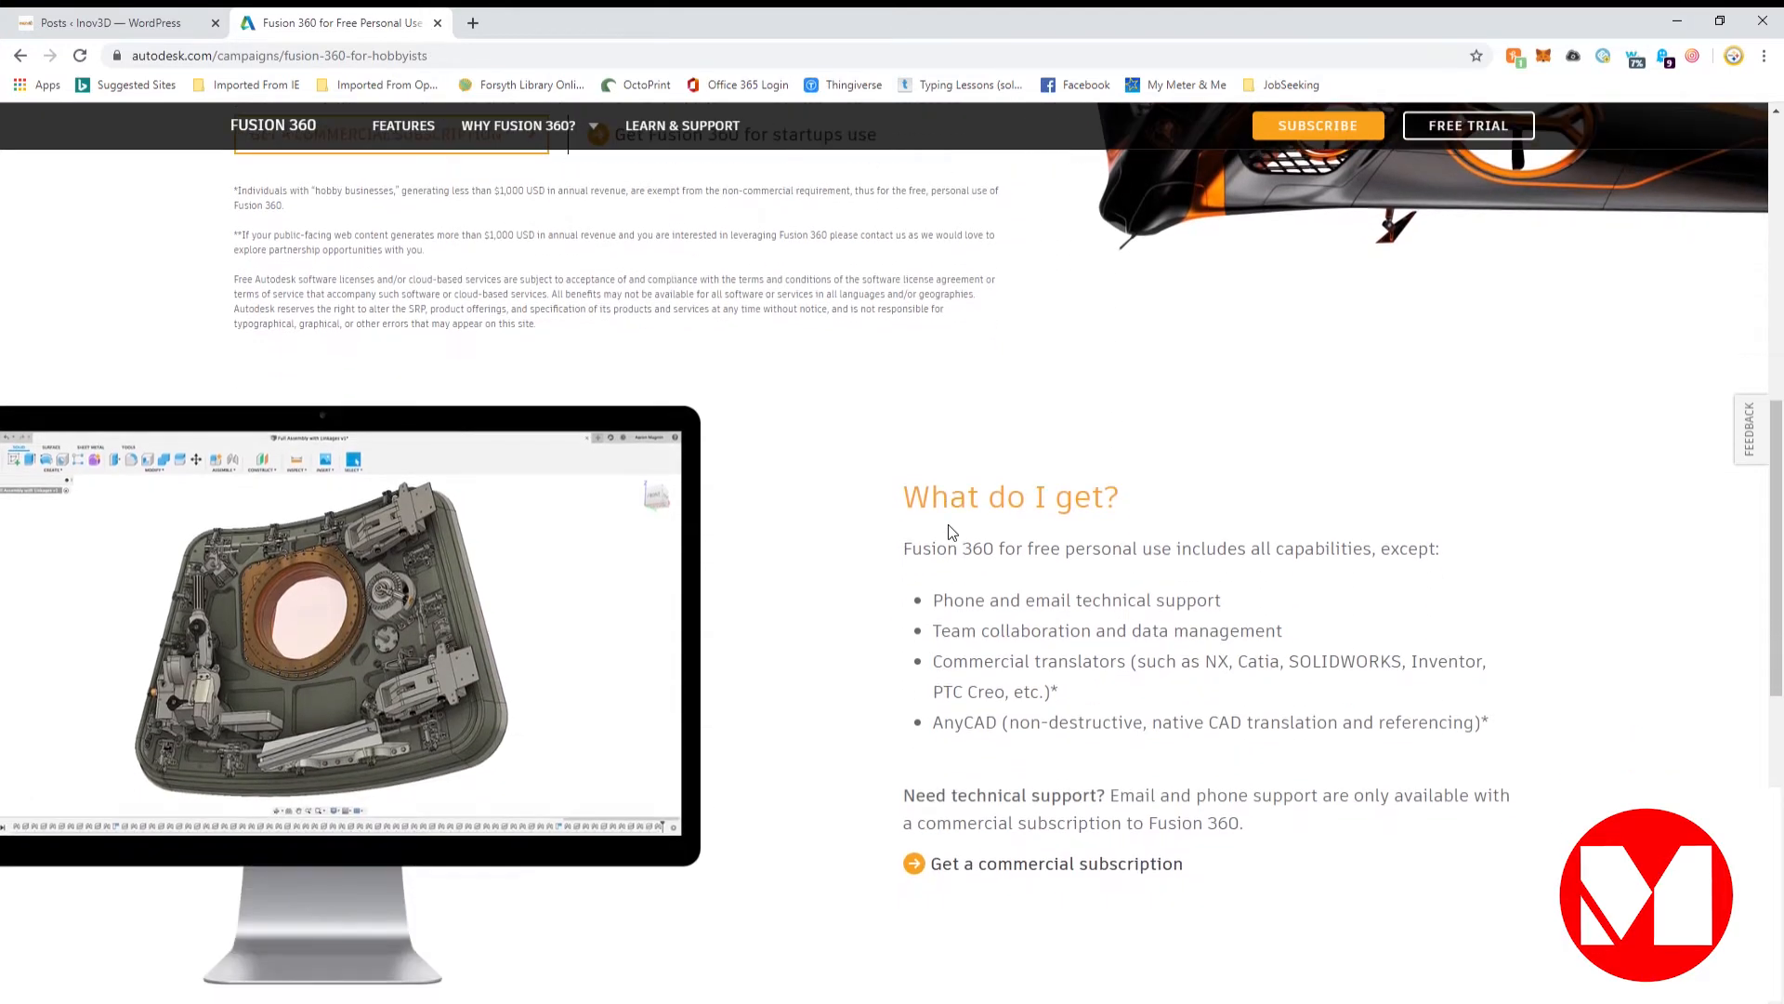
pyautogui.scroll(-3)
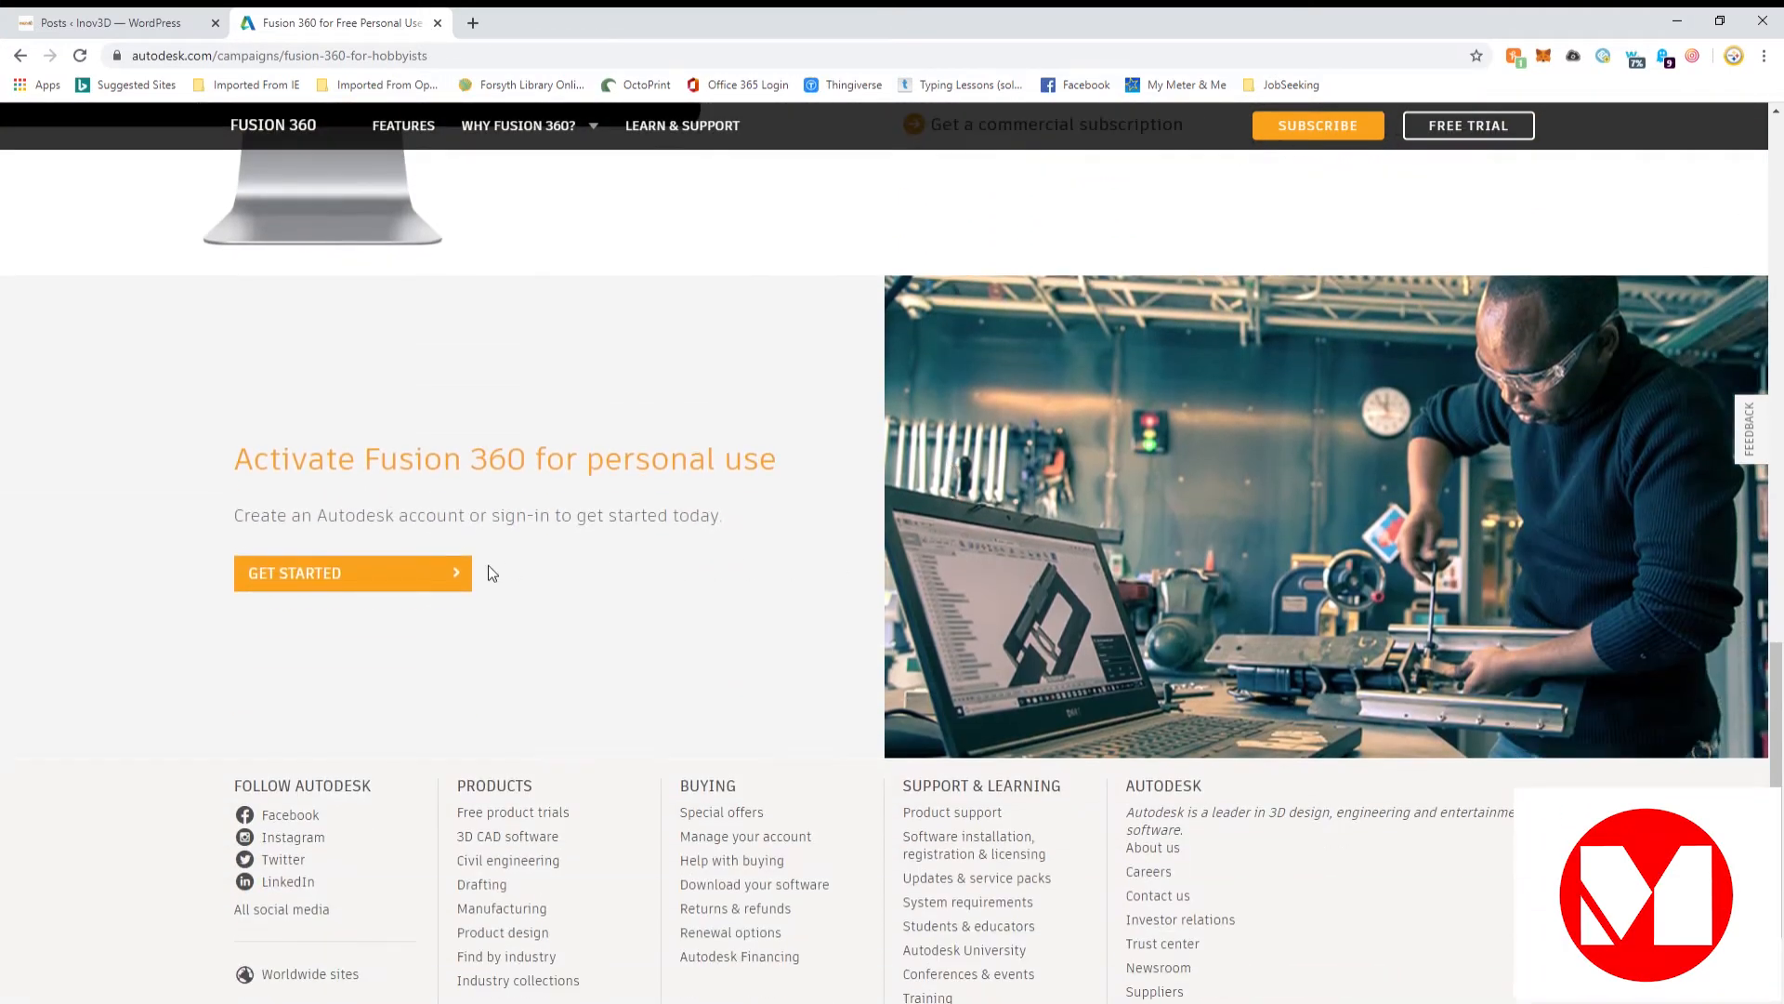
pyautogui.moveTo(402, 578)
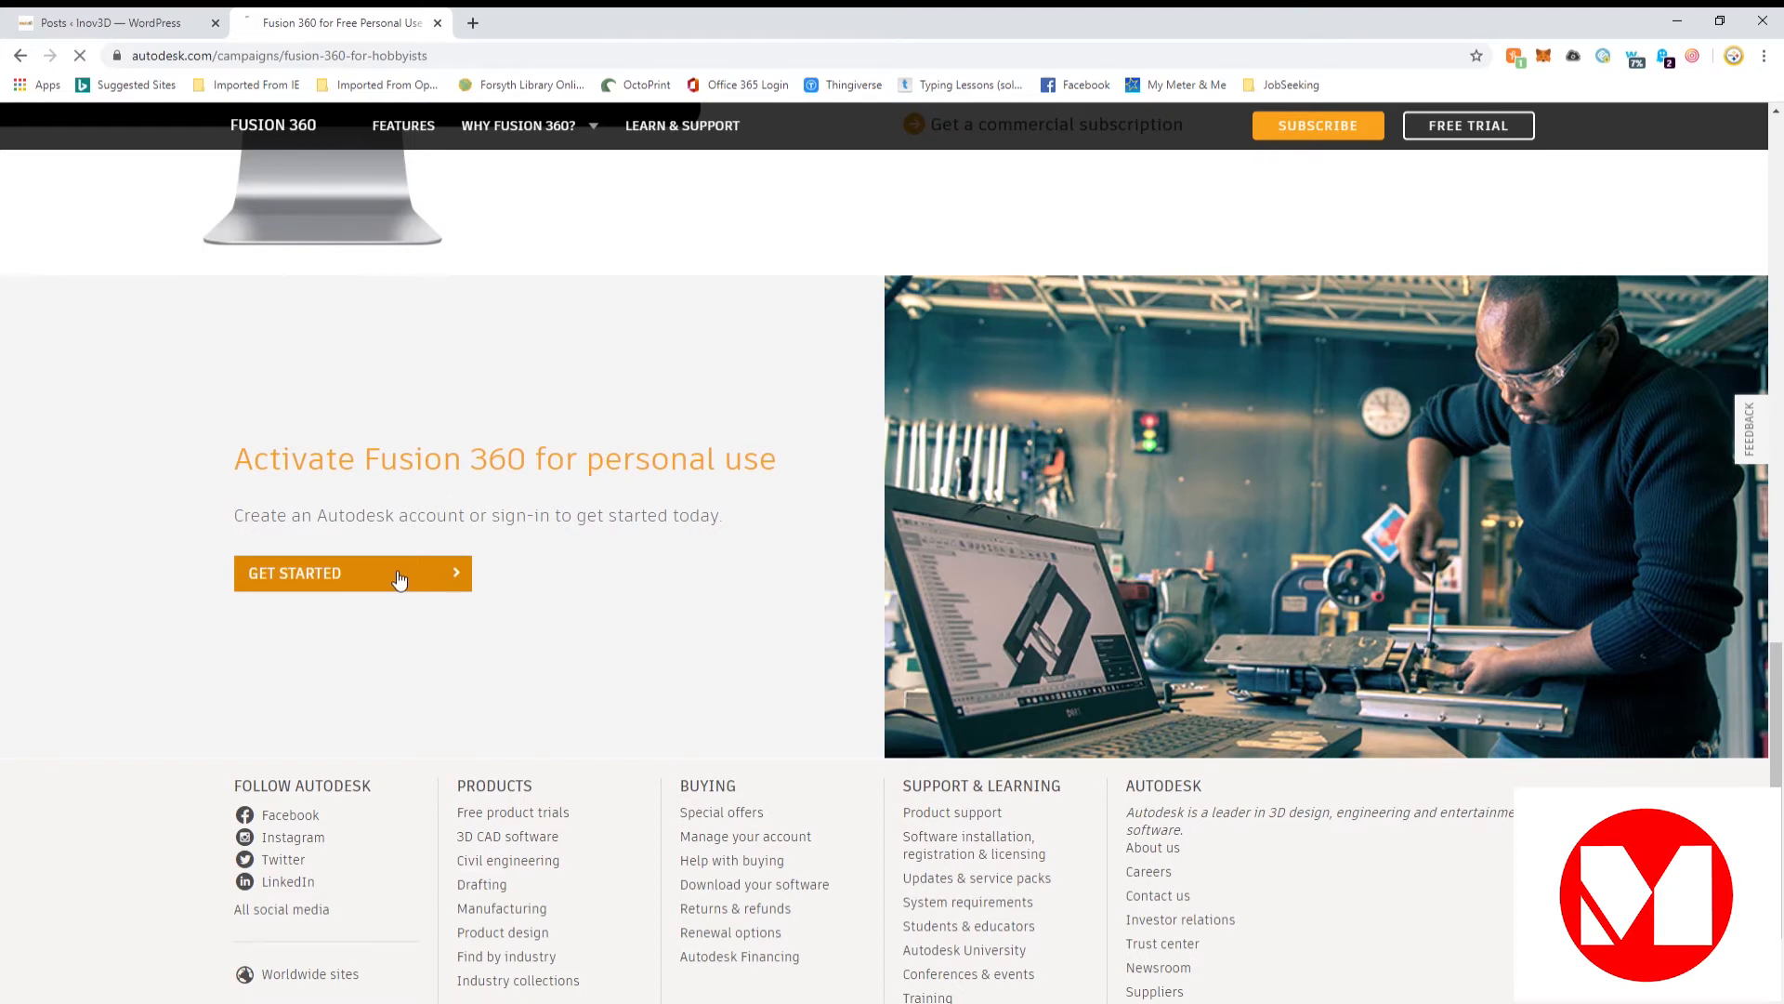
pyautogui.click(305, 573)
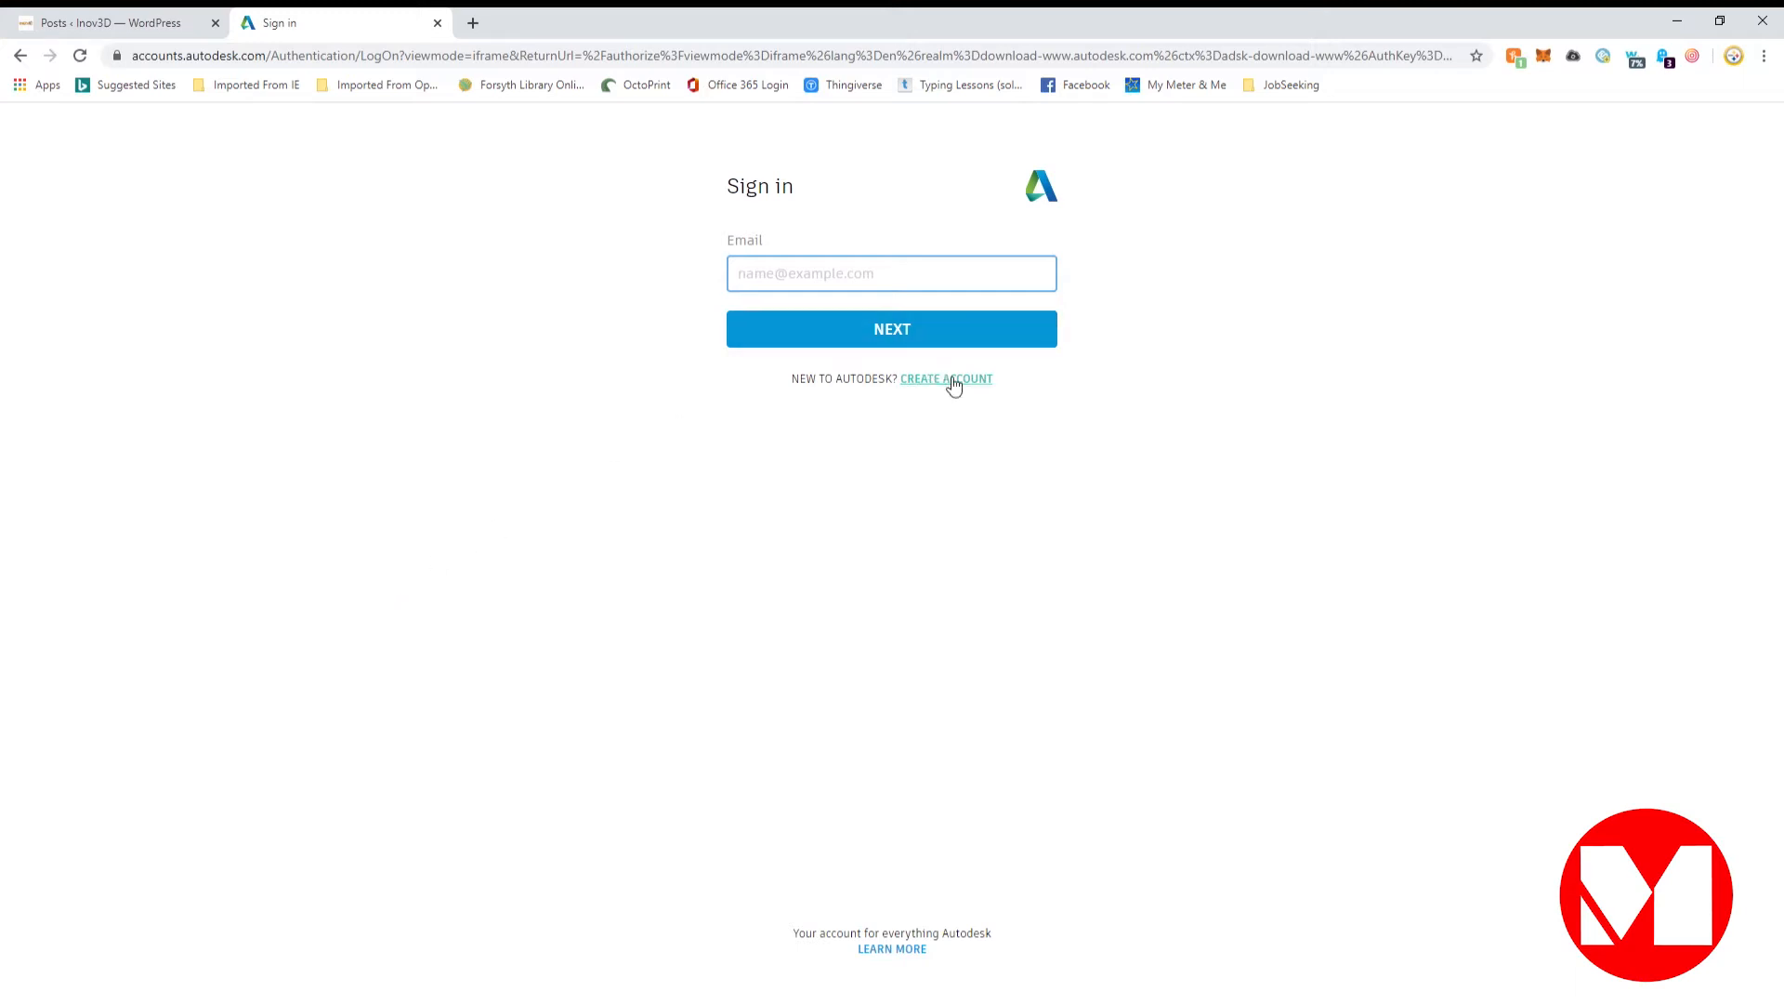
# Step: Start a new account and review the Terms of Use and Privacy Statement pages
pyautogui.click(946, 379)
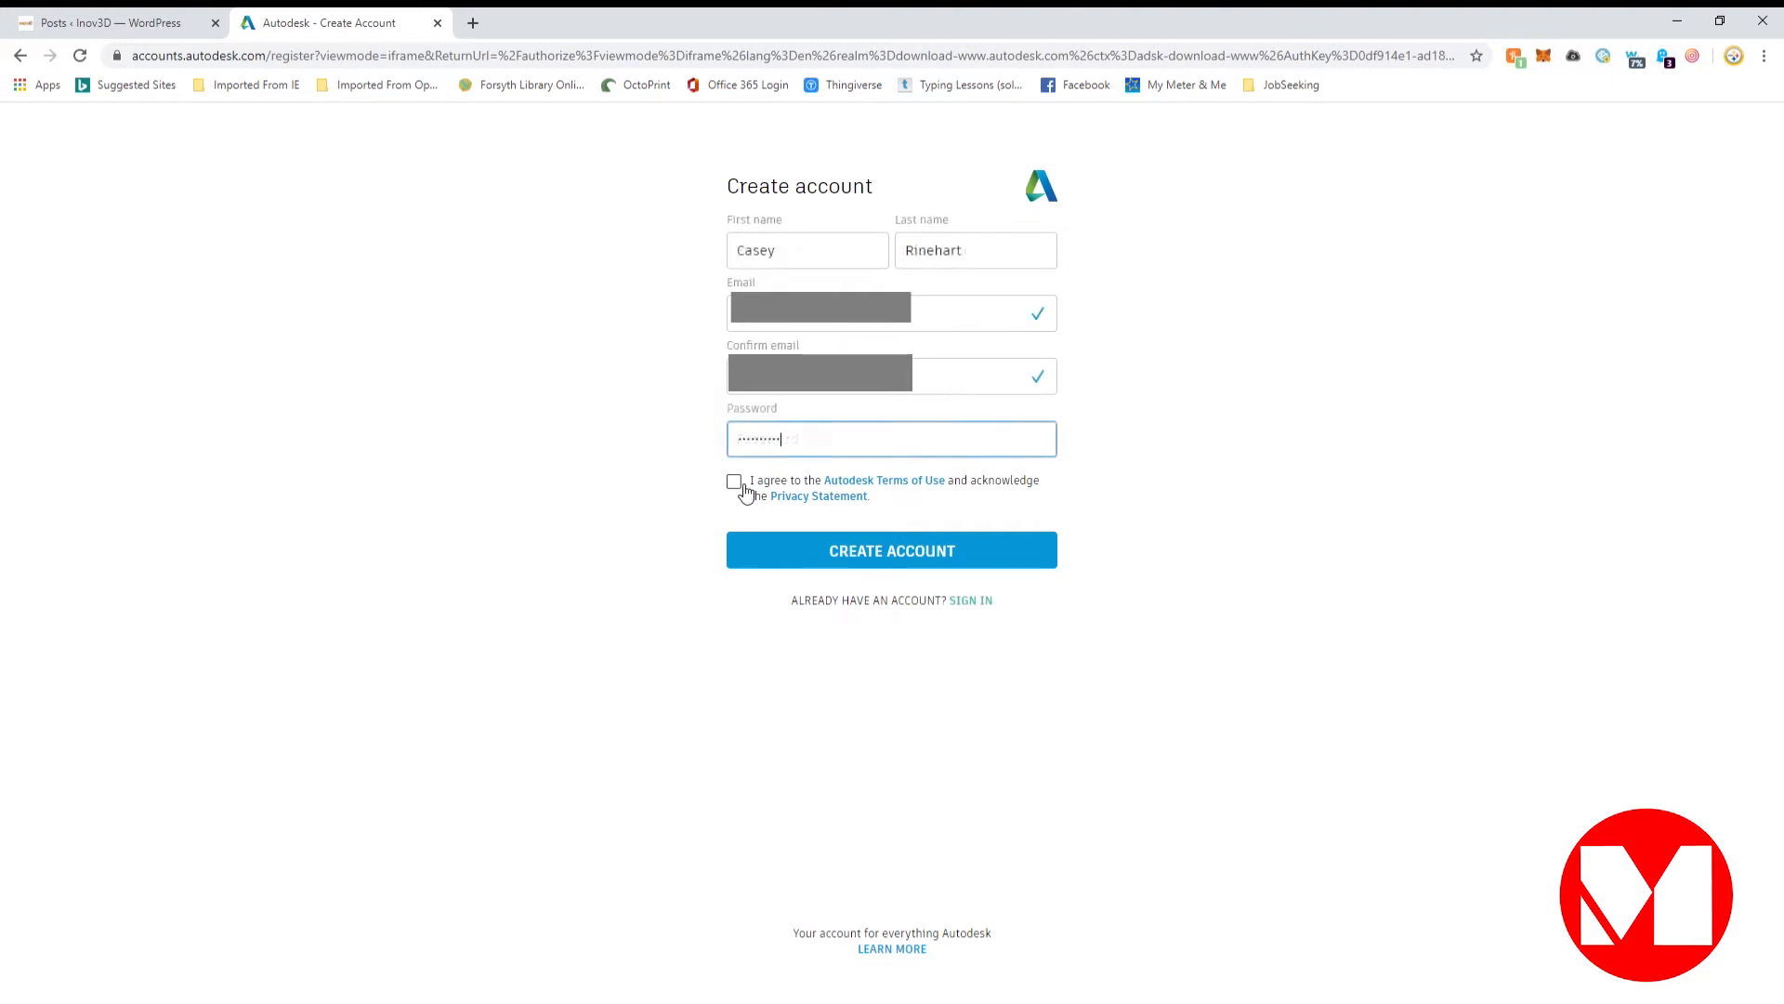
pyautogui.moveTo(901, 487)
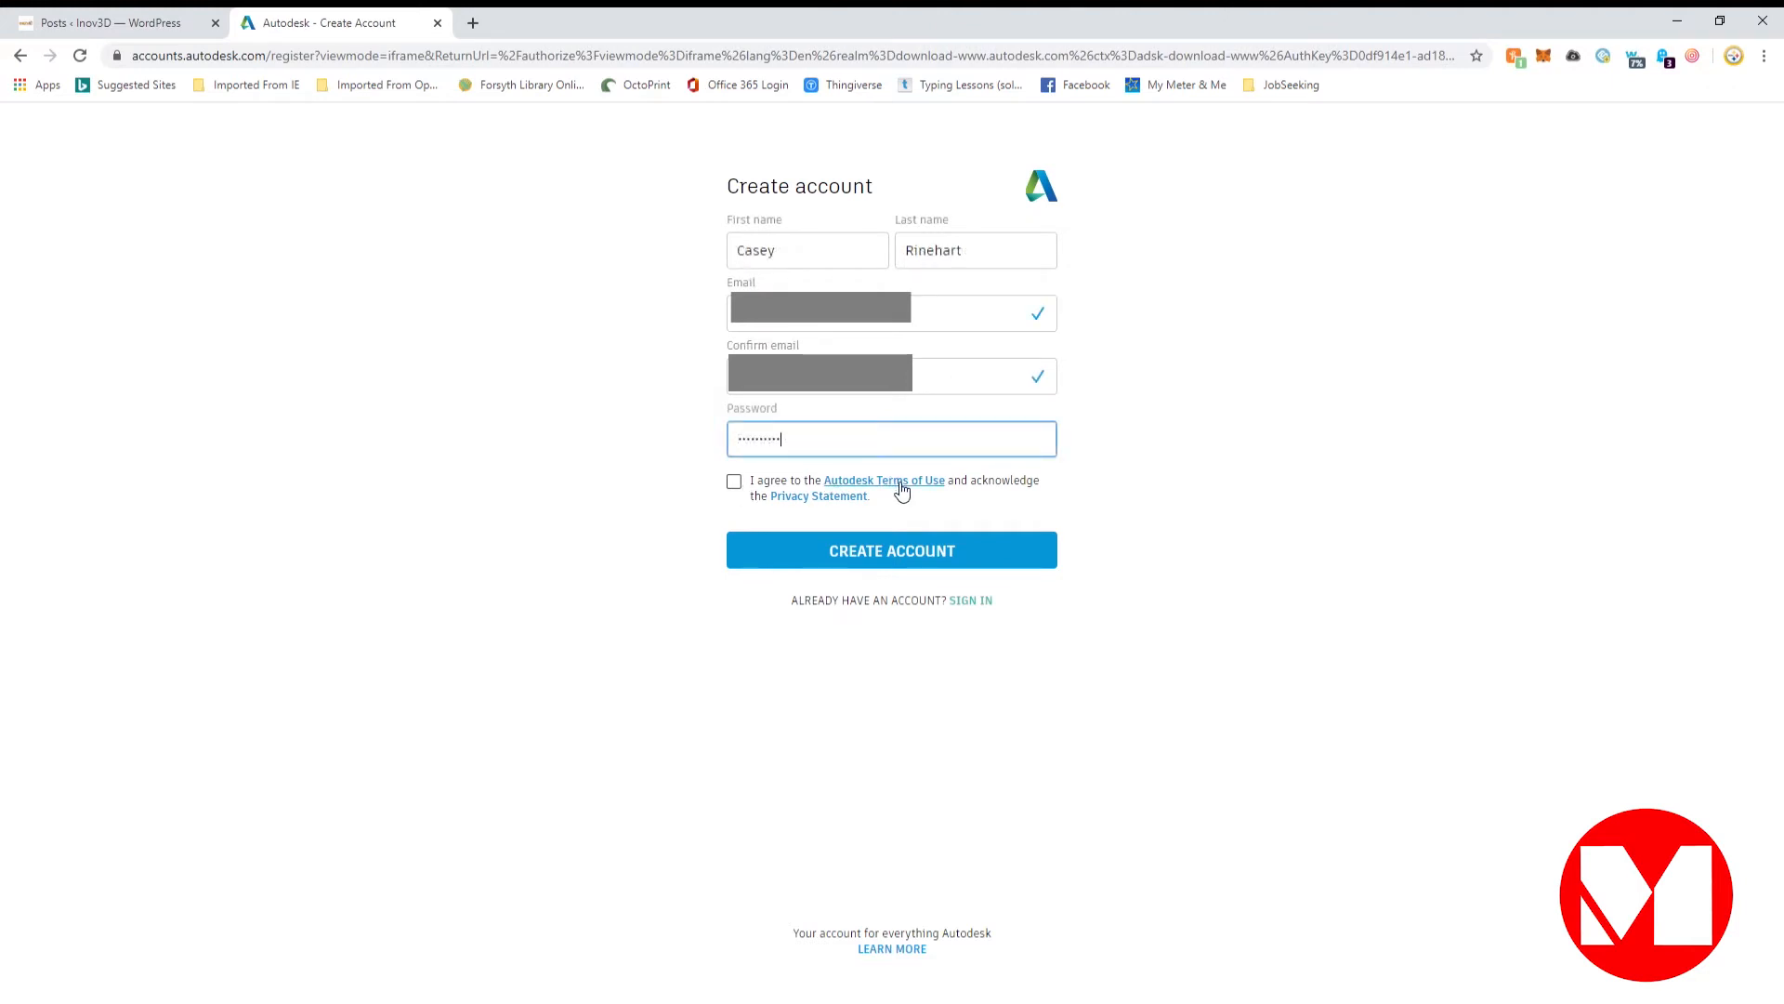
pyautogui.click(885, 480)
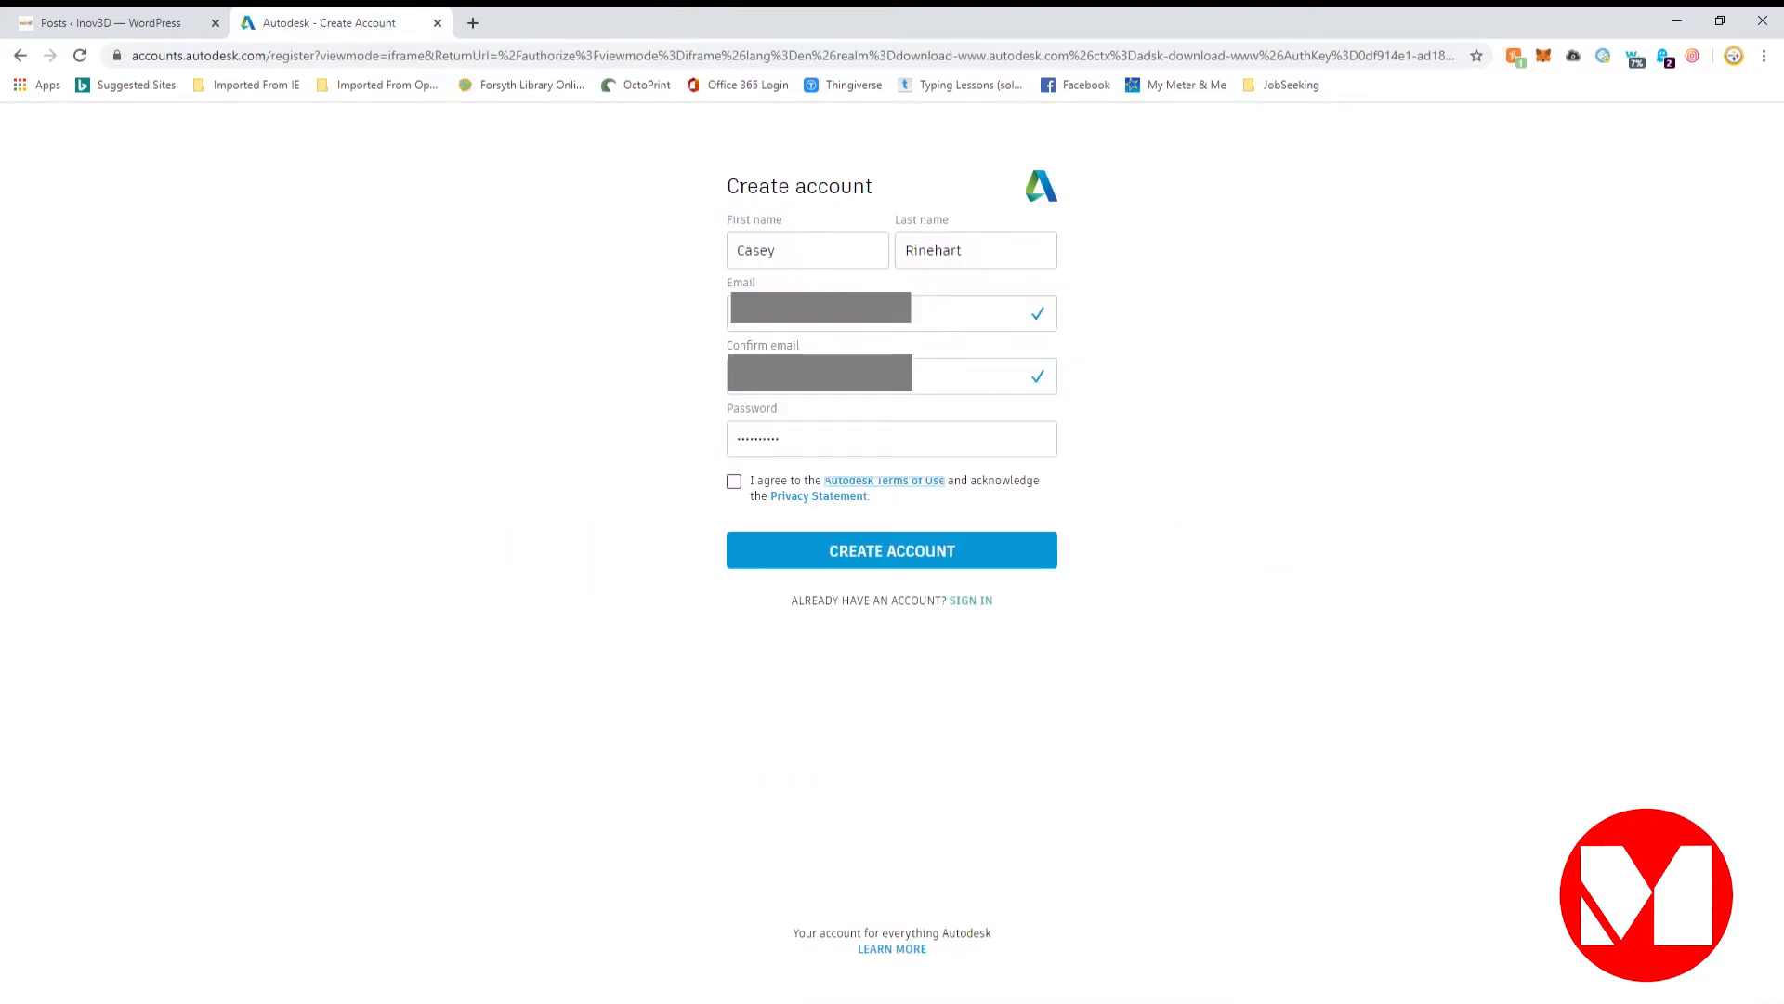
pyautogui.click(818, 495)
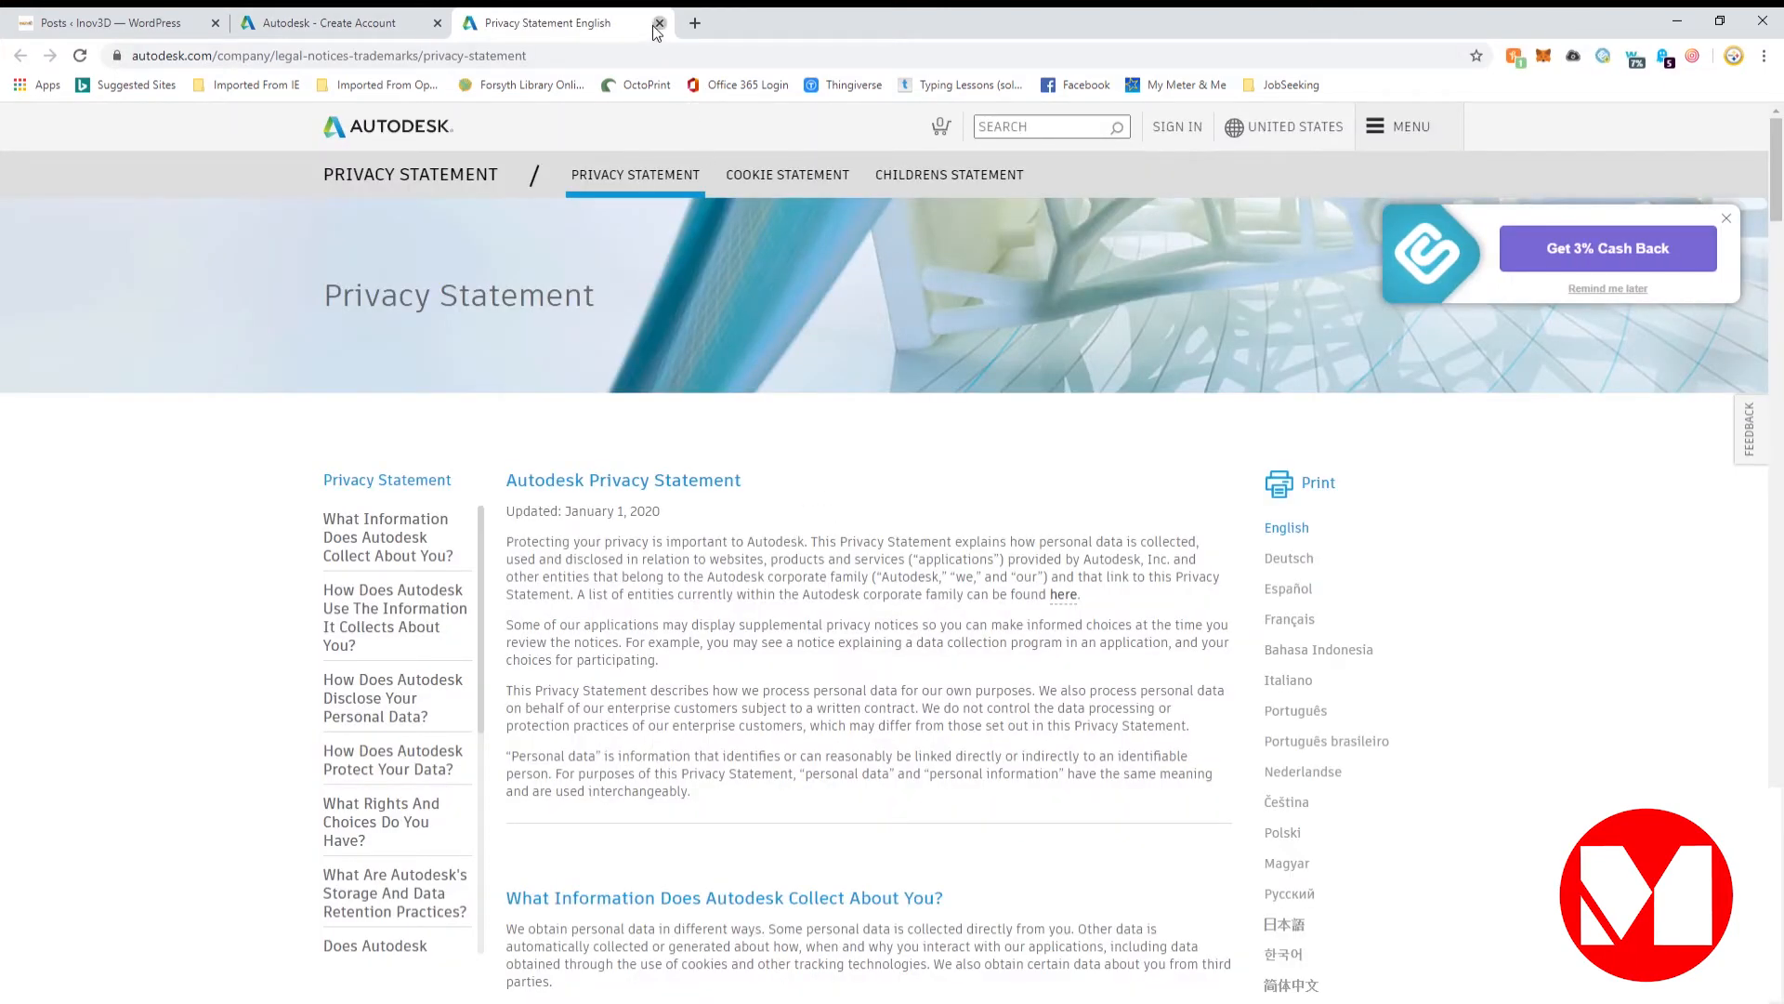
pyautogui.click(656, 23)
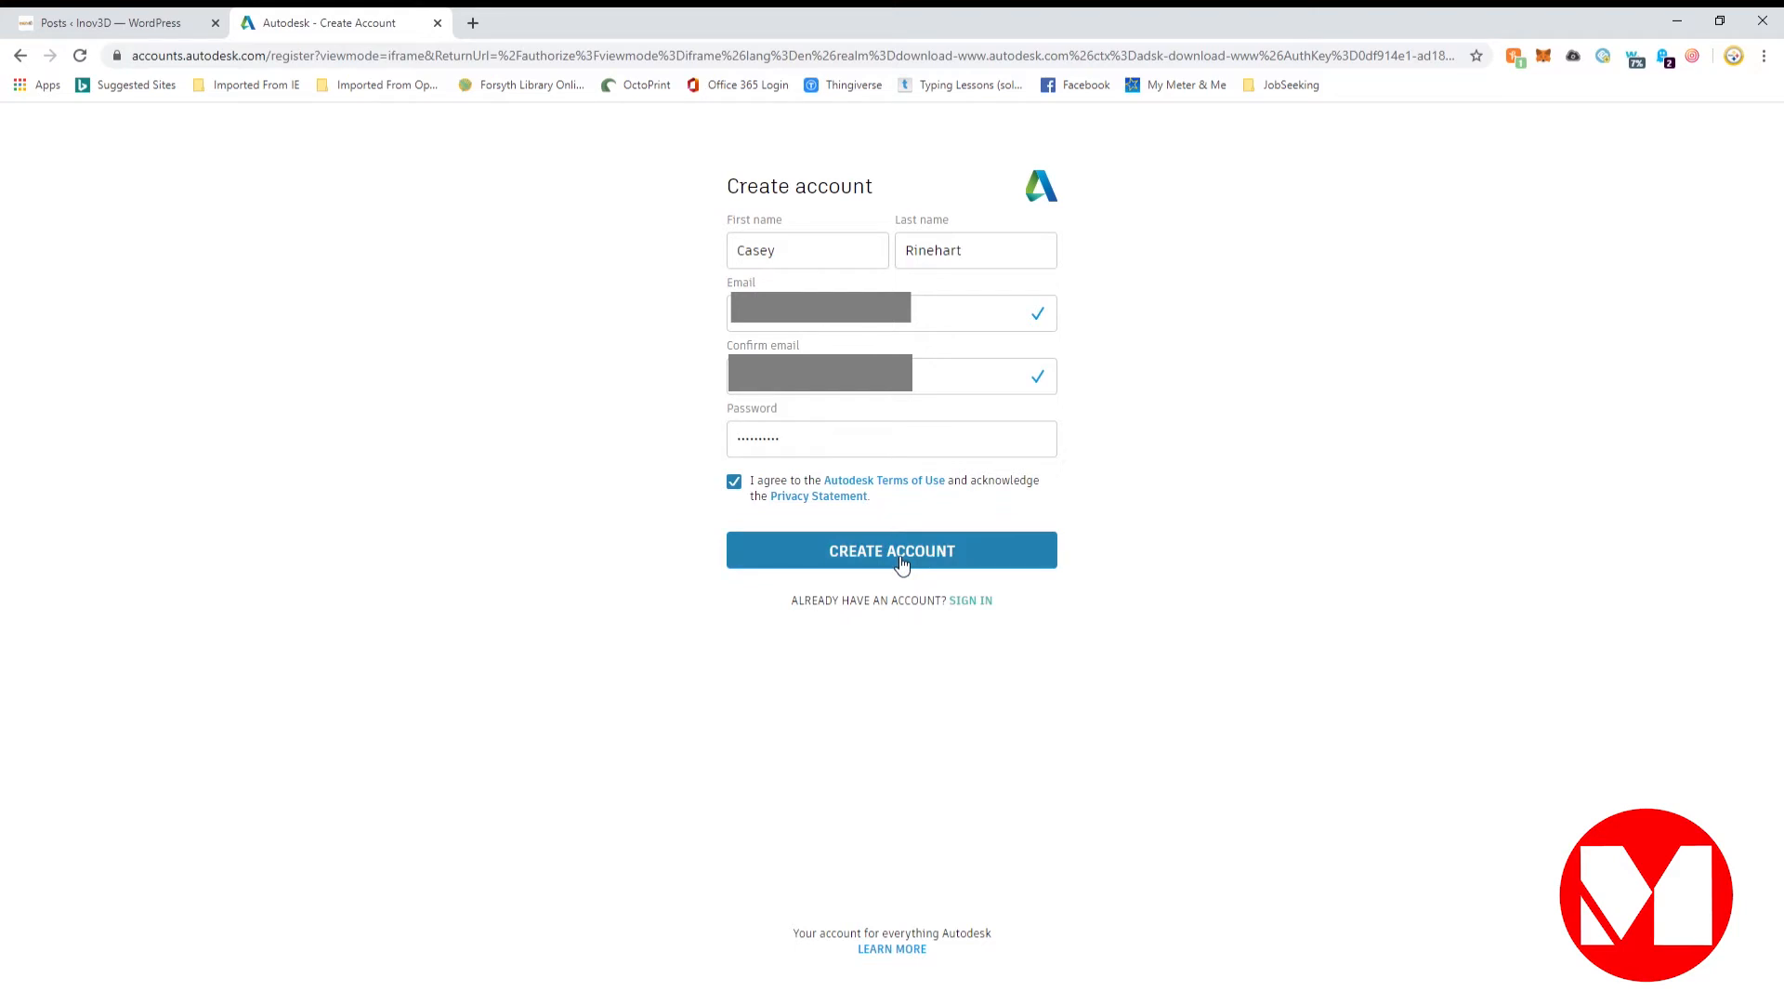
# Step: Submit the account details, untick Autodesk marketing e-mails, and complete setup with Done
pyautogui.click(892, 550)
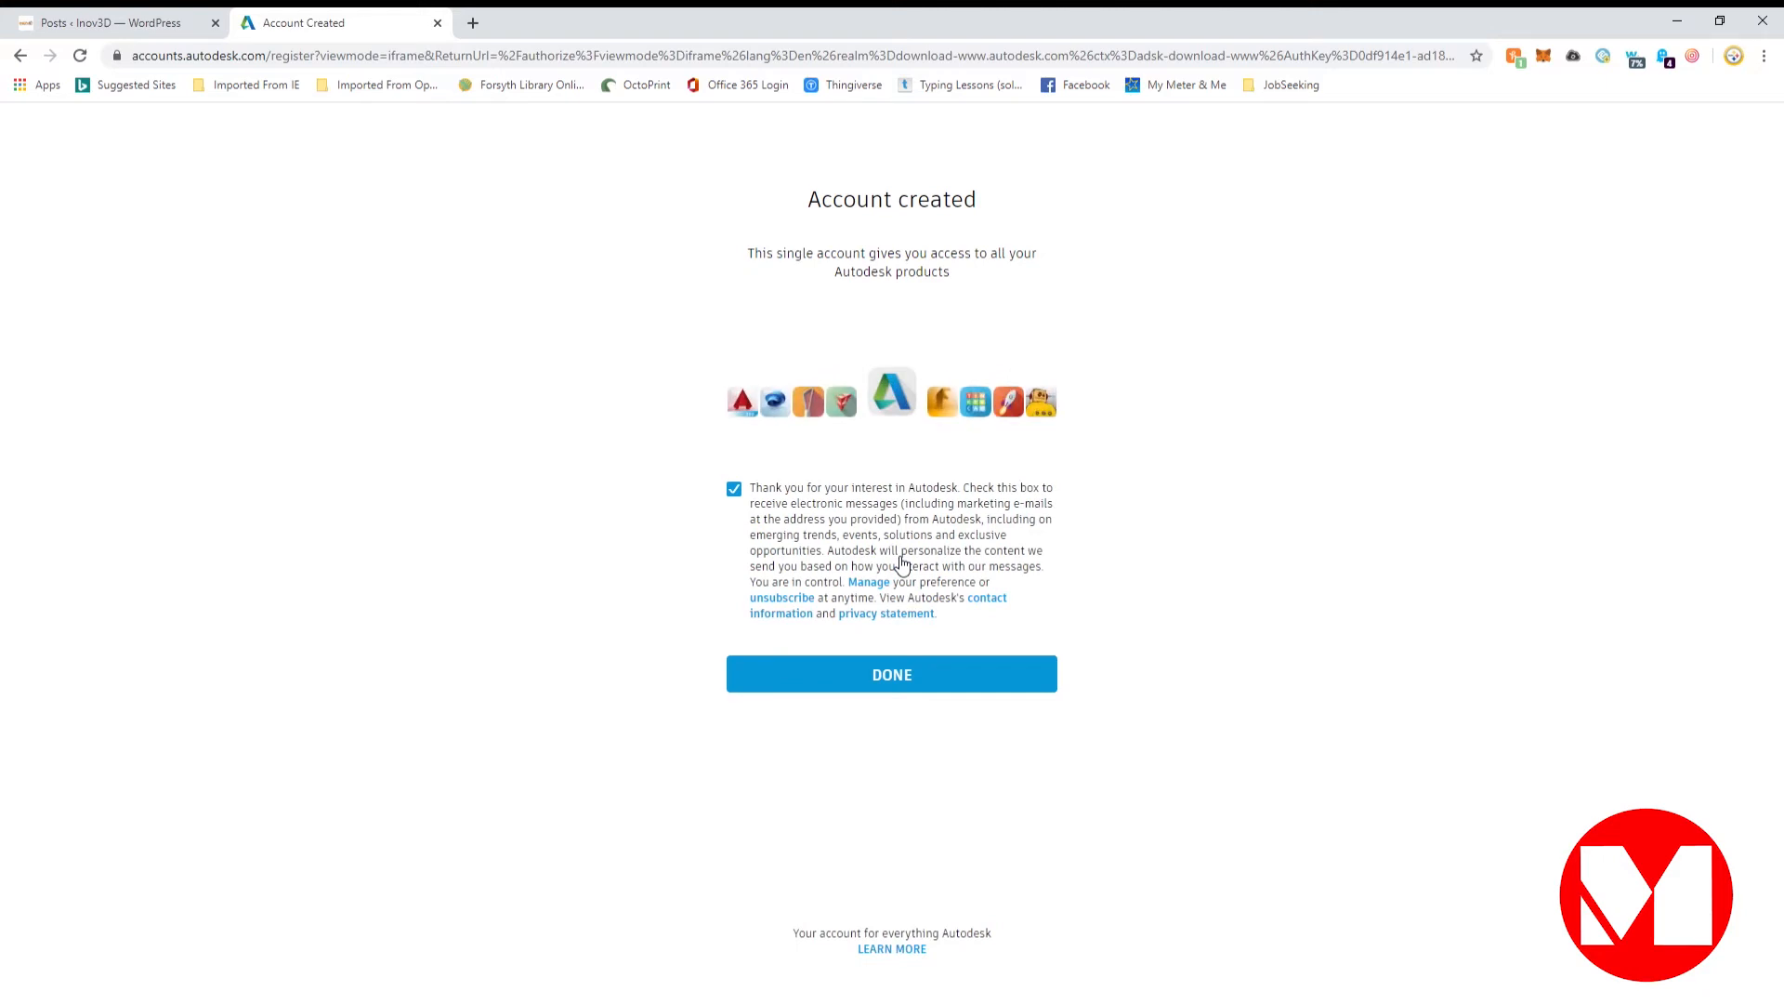
pyautogui.moveTo(792, 522)
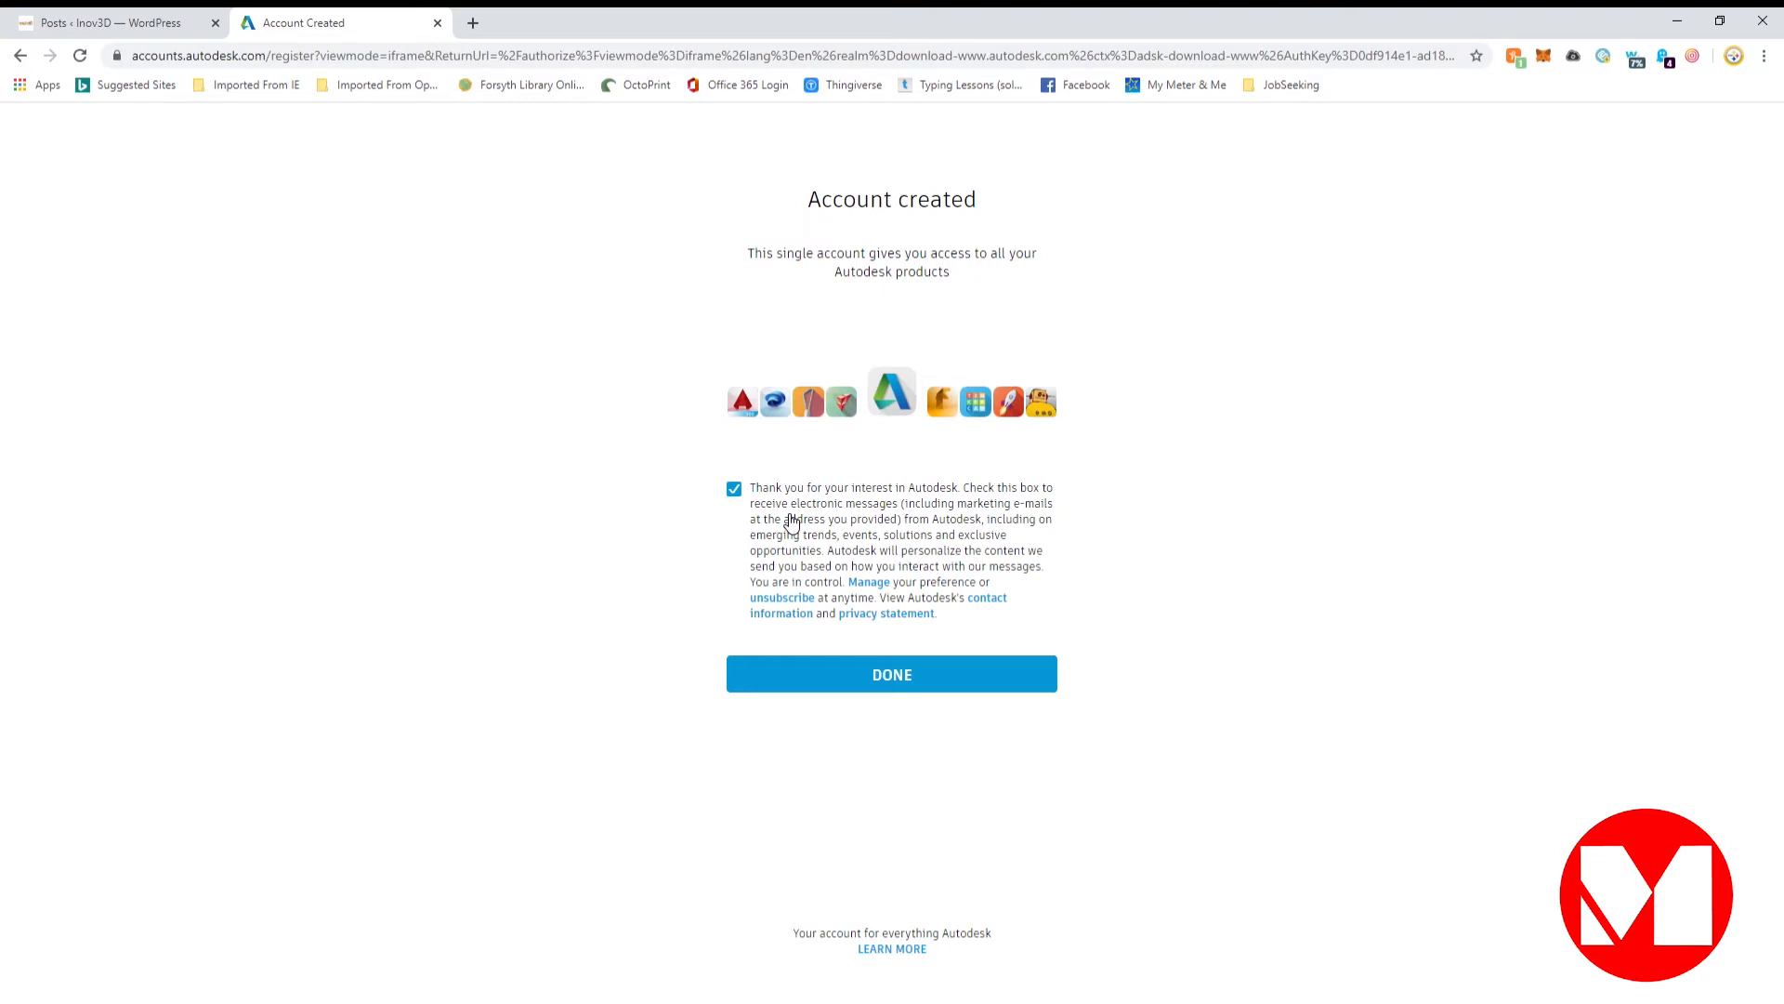
pyautogui.moveTo(735, 493)
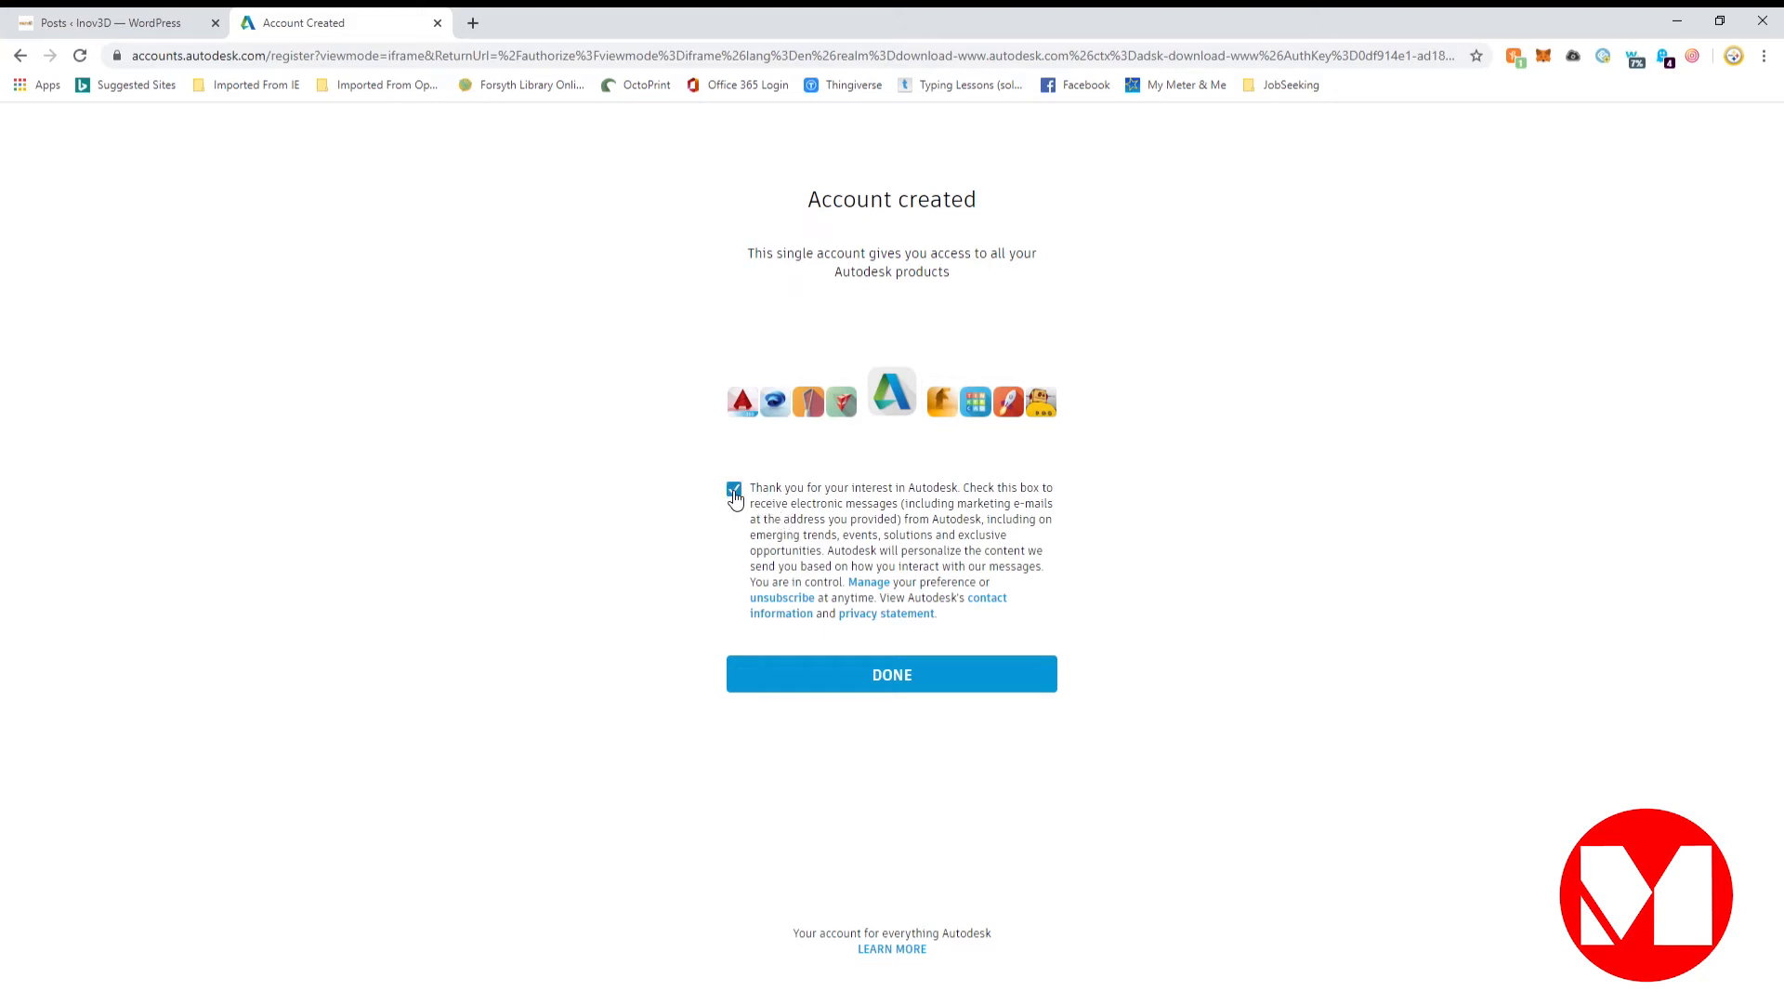
pyautogui.click(732, 487)
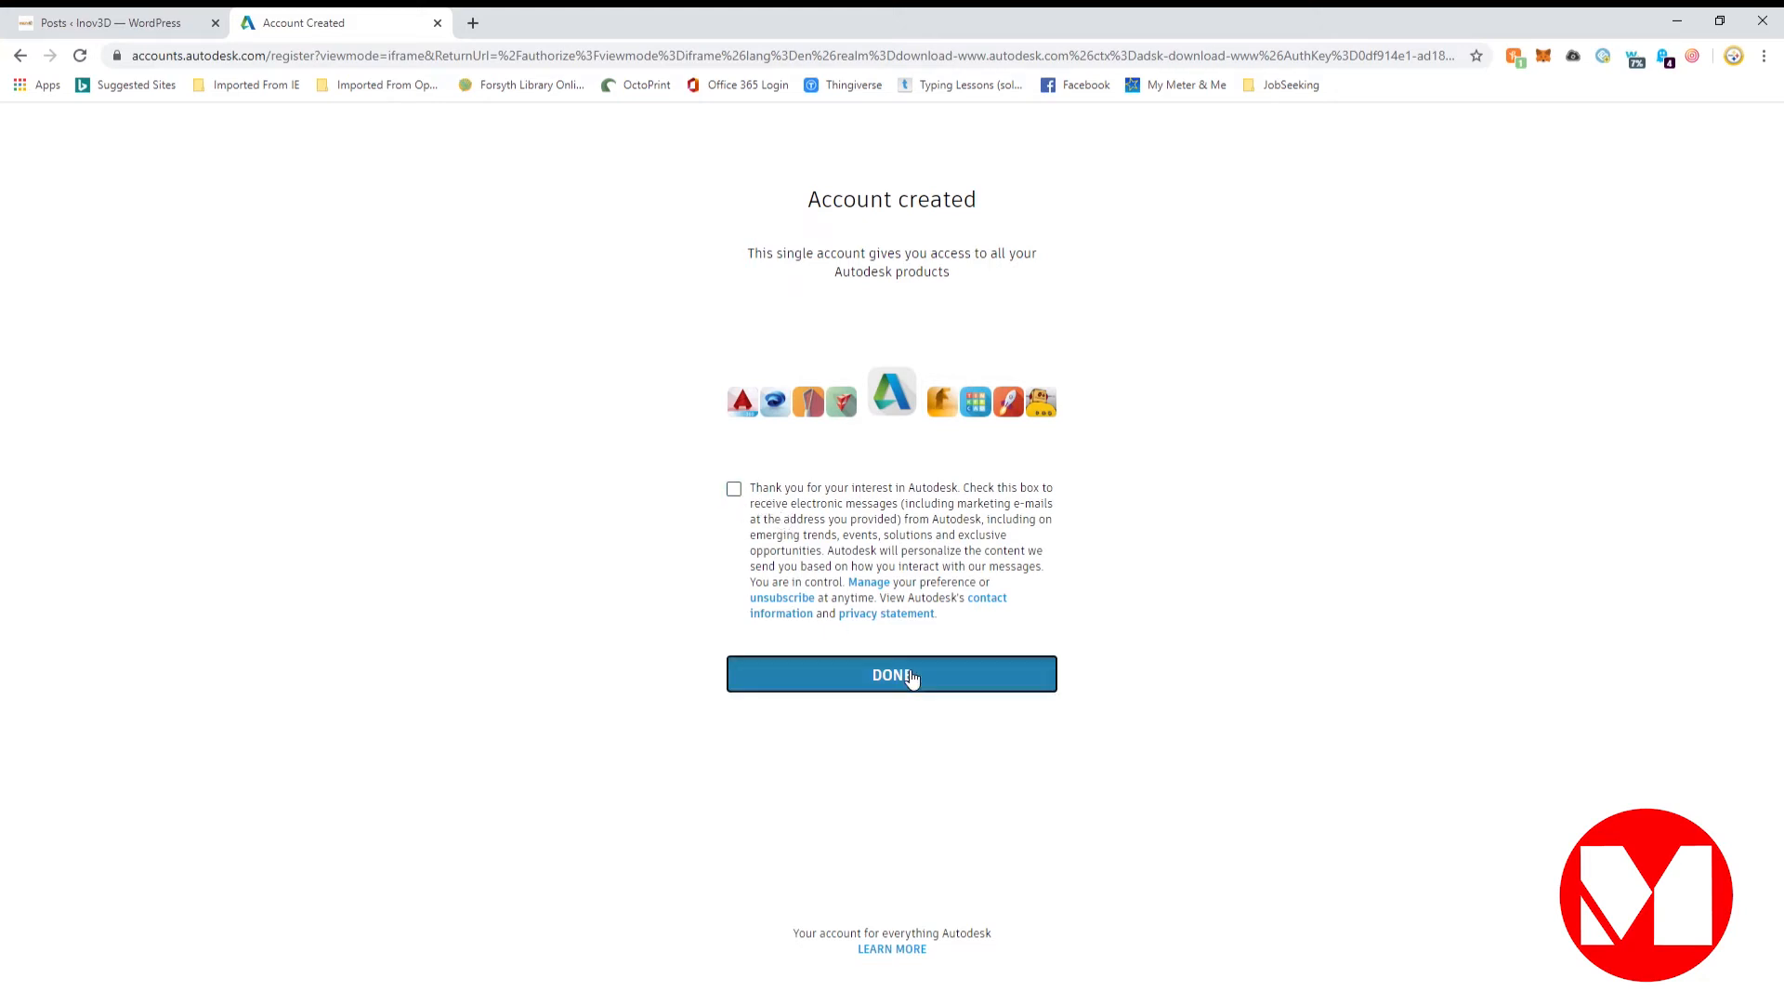
pyautogui.click(893, 674)
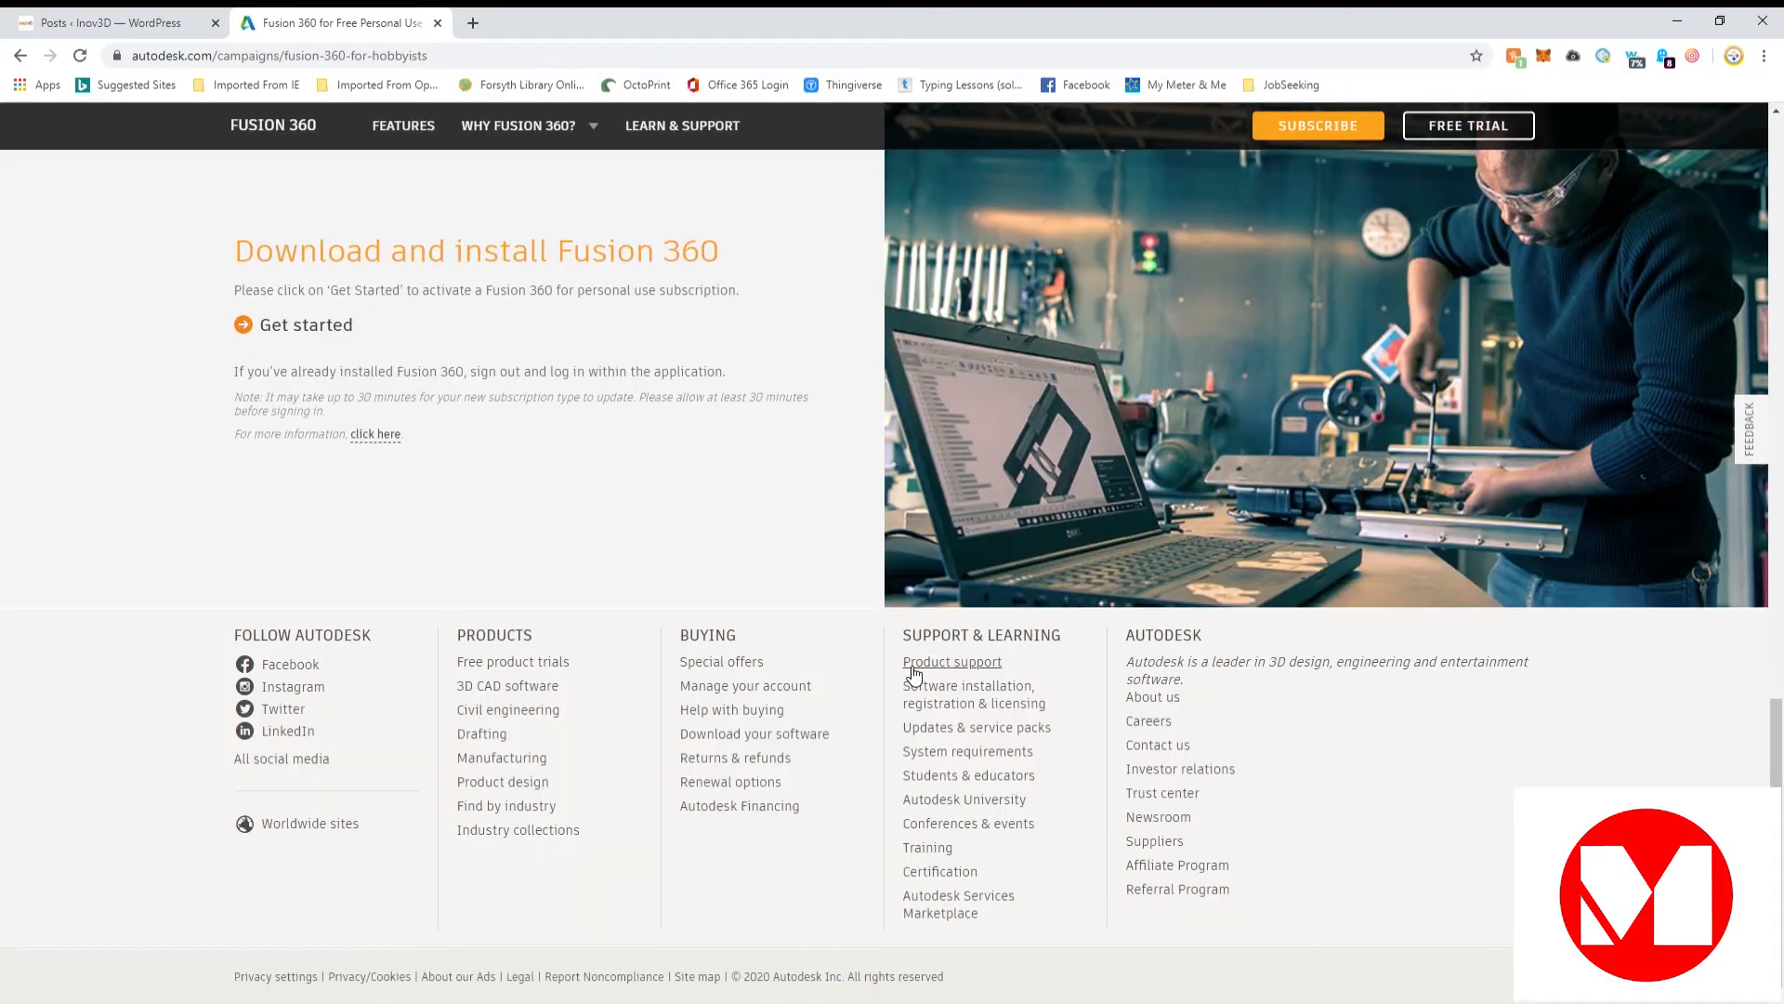
pyautogui.moveTo(807, 656)
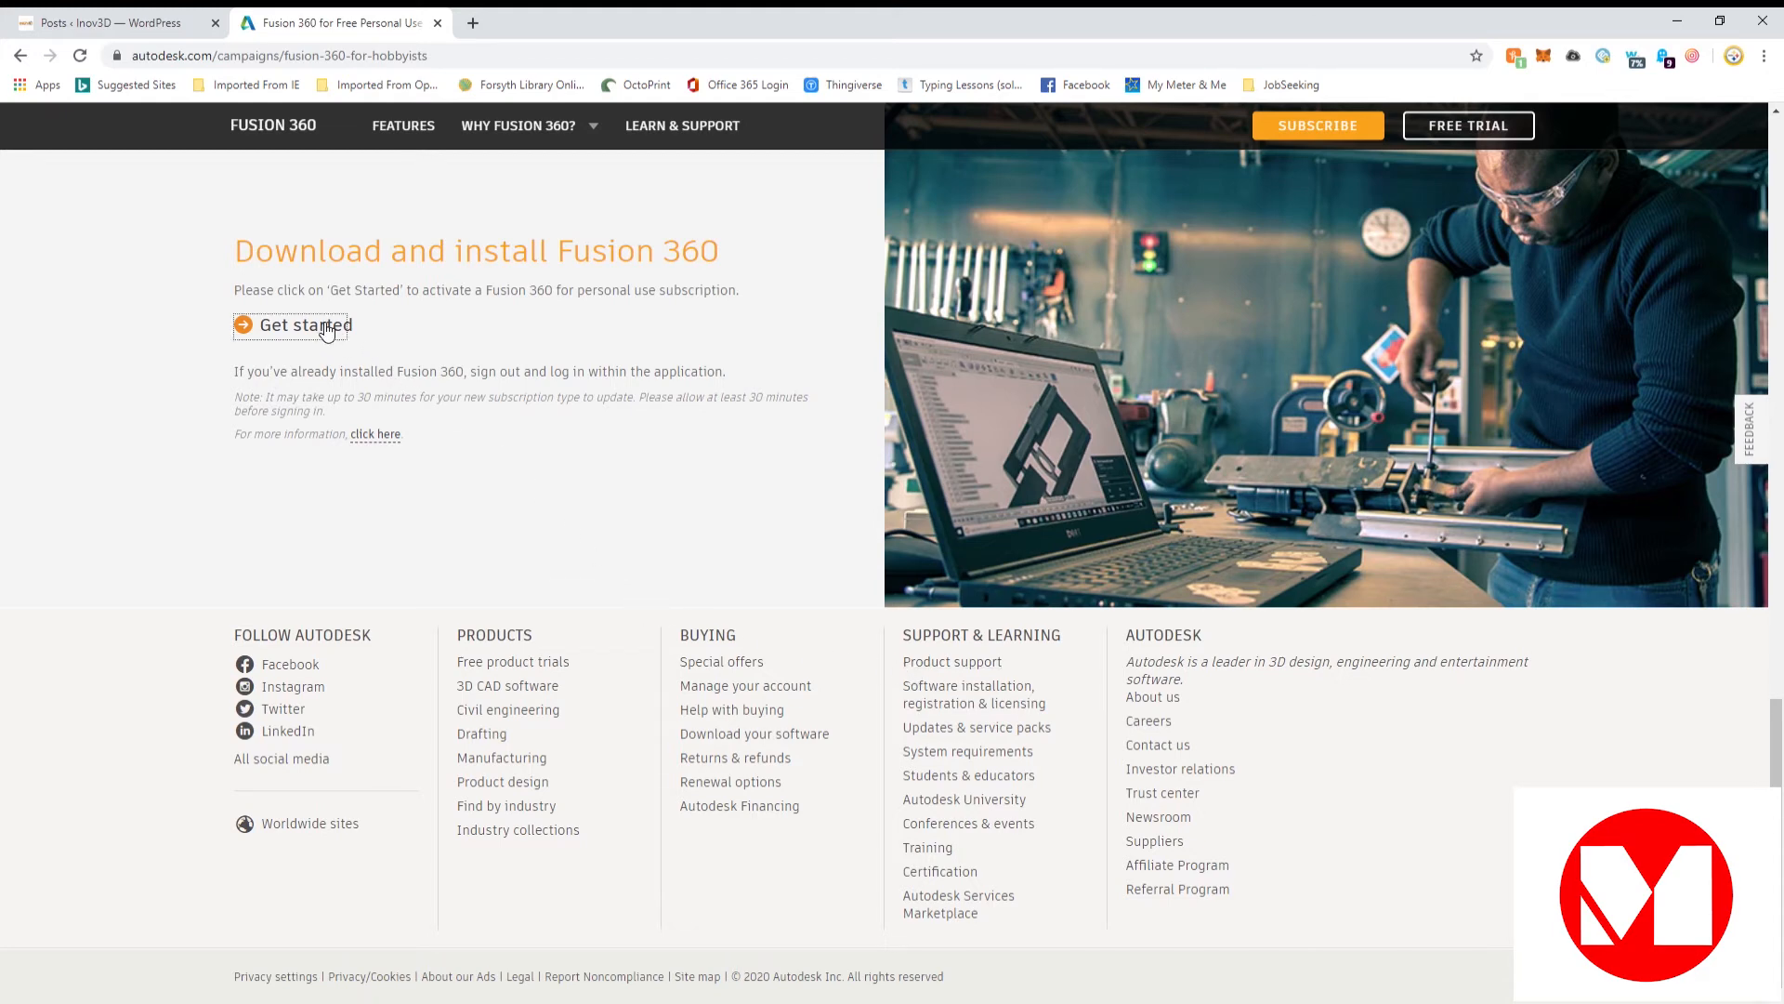
# Step: Begin the Fusion 360 personal-use download from the Download and install section
pyautogui.click(305, 325)
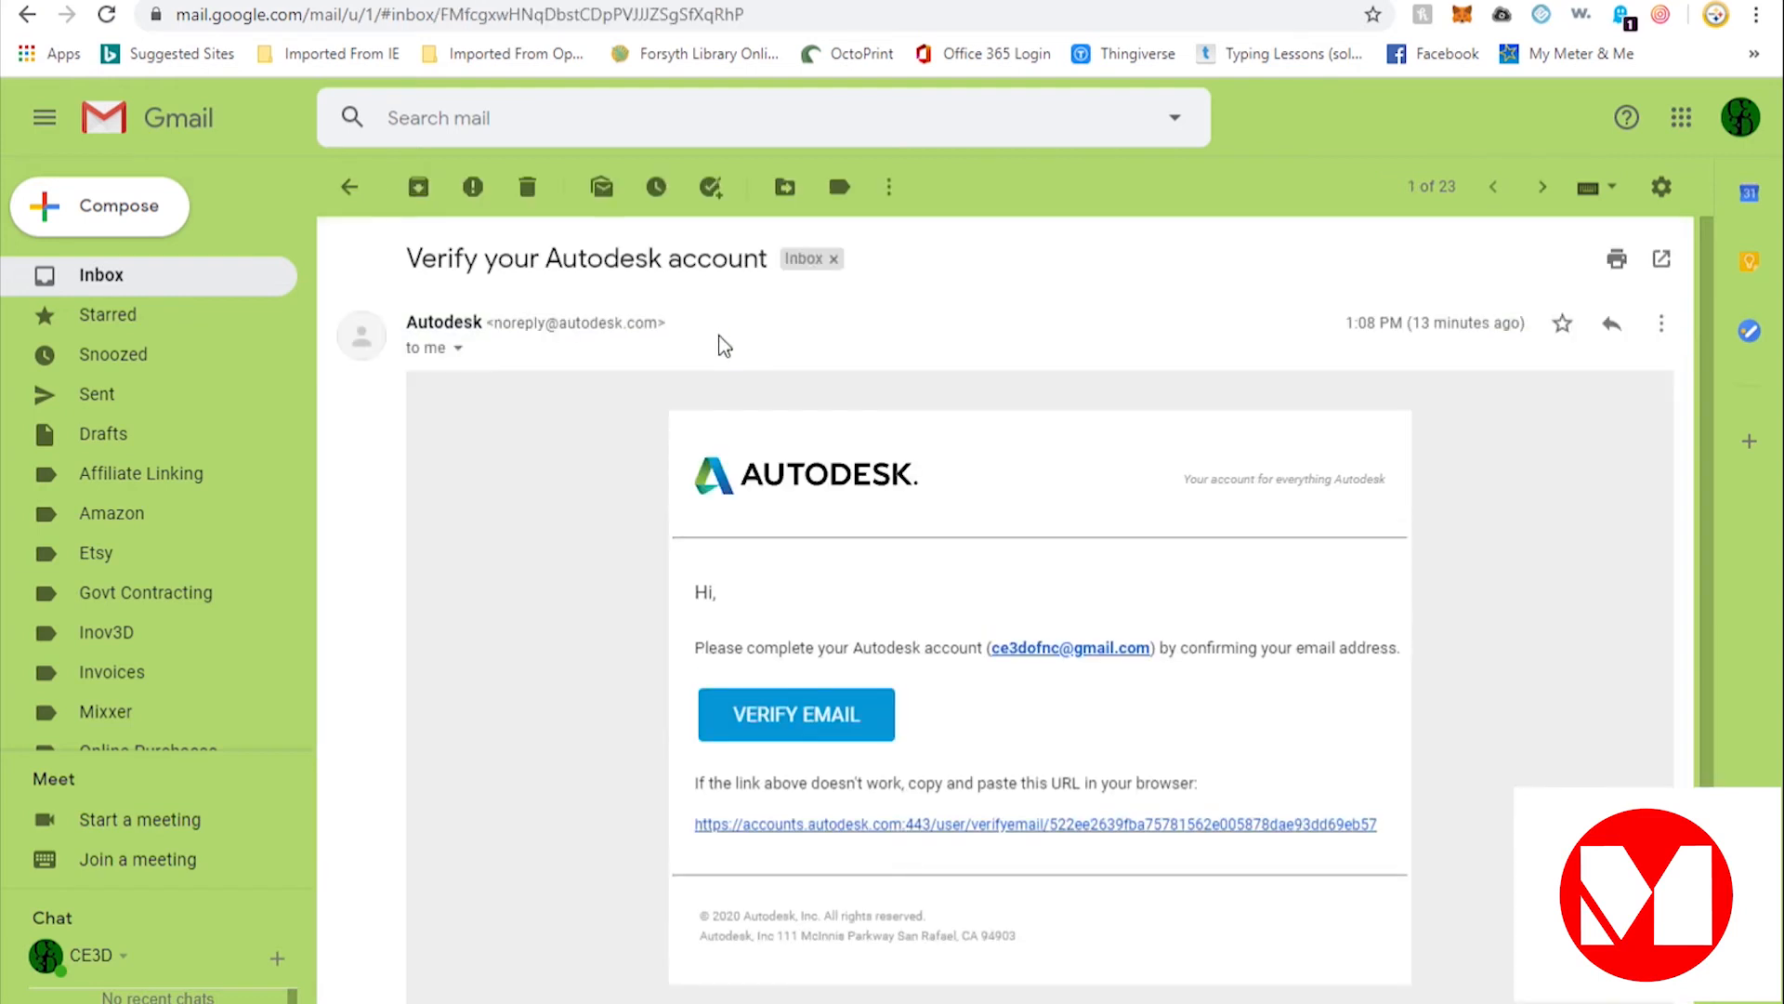
pyautogui.moveTo(753, 531)
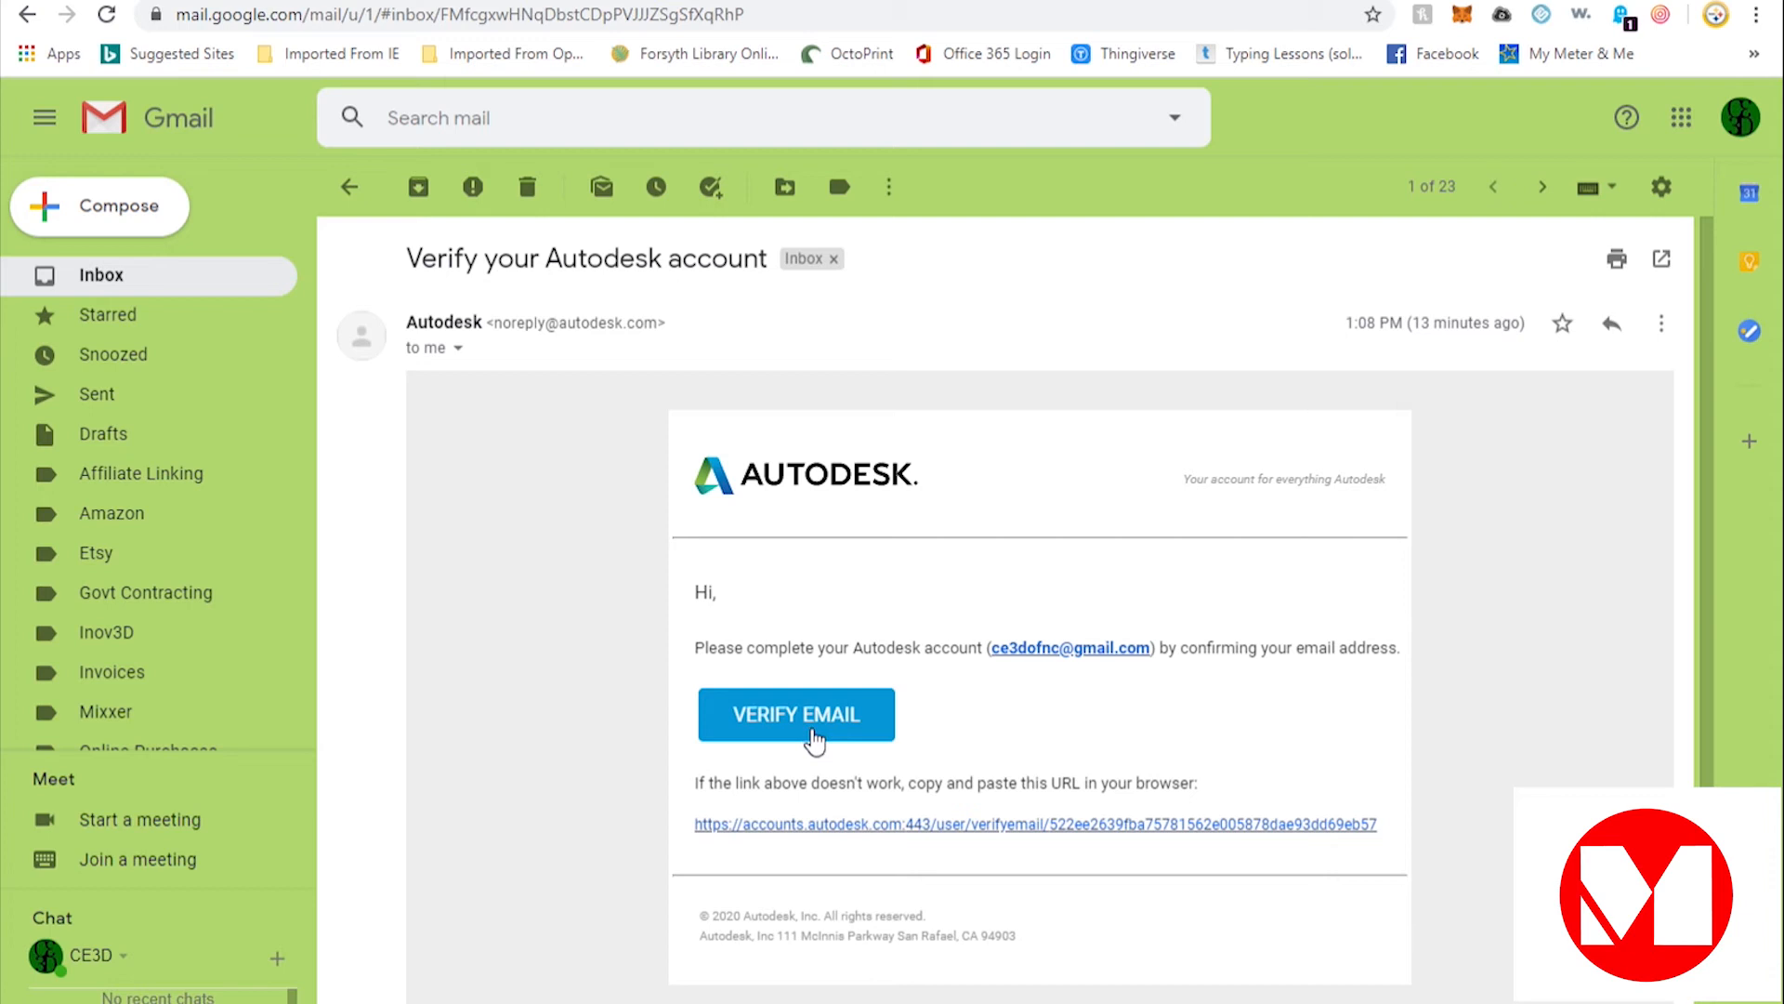
# Step: Use the Verify Email link in the Autodesk e-mail to confirm the account address
pyautogui.click(796, 714)
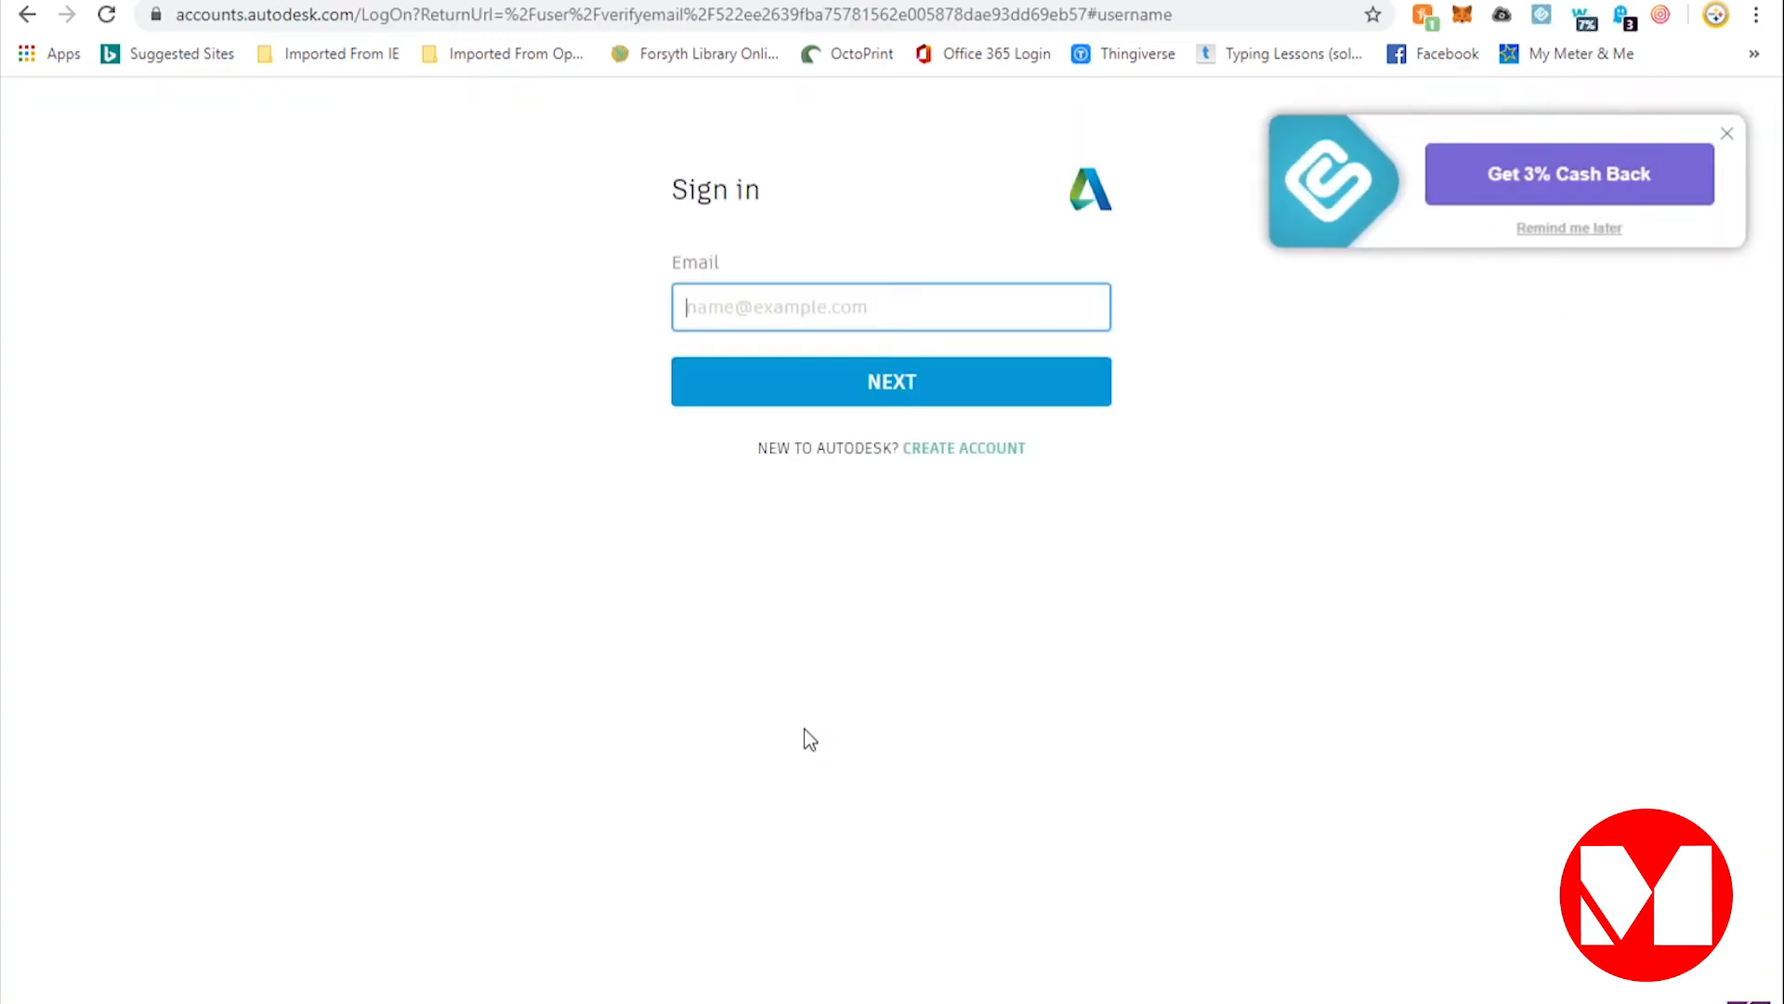